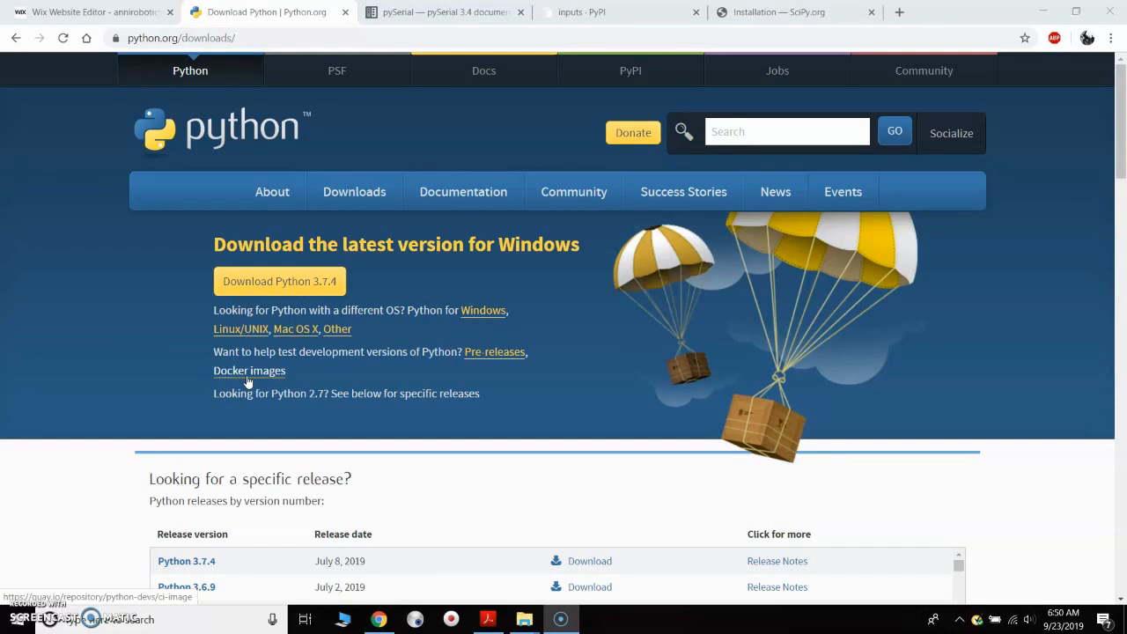
{"action": "mouse_move", "coordinate": [84, 16]}
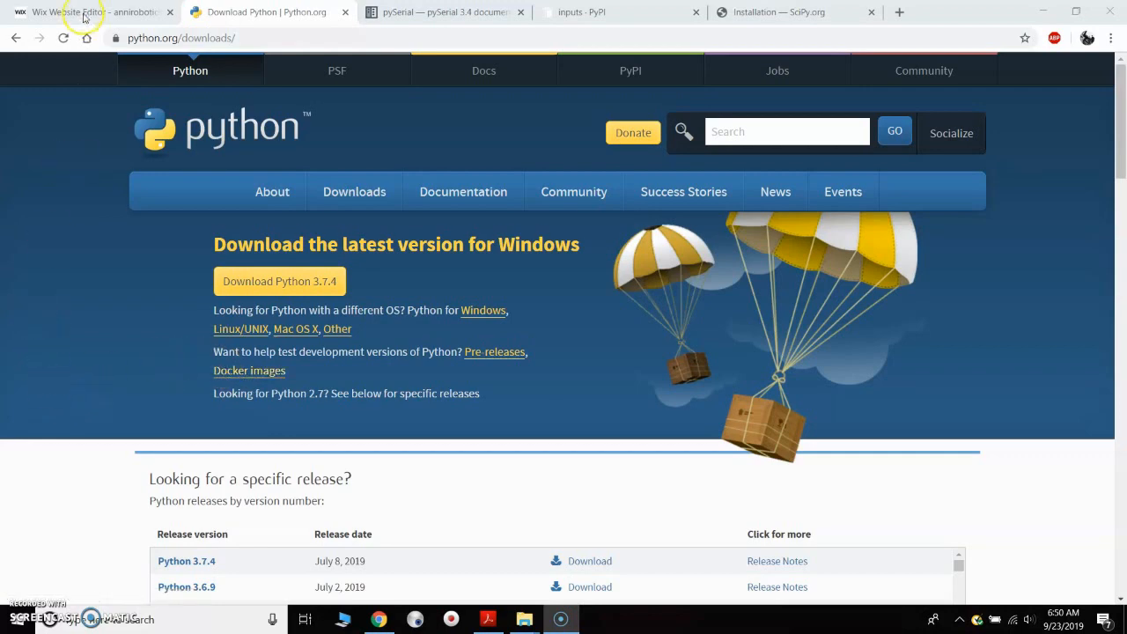
Switch to the Wix tab showing the Annin Robotics AR3 downloads page.
{"action": "left_click", "coordinate": [83, 11]}
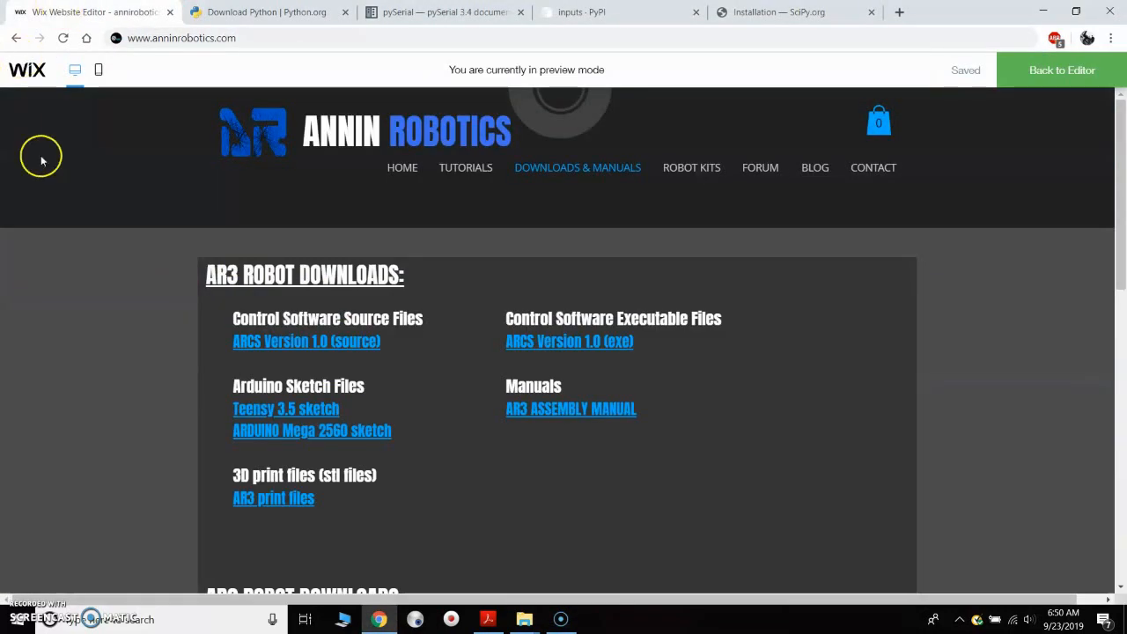
{"action": "mouse_move", "coordinate": [262, 280]}
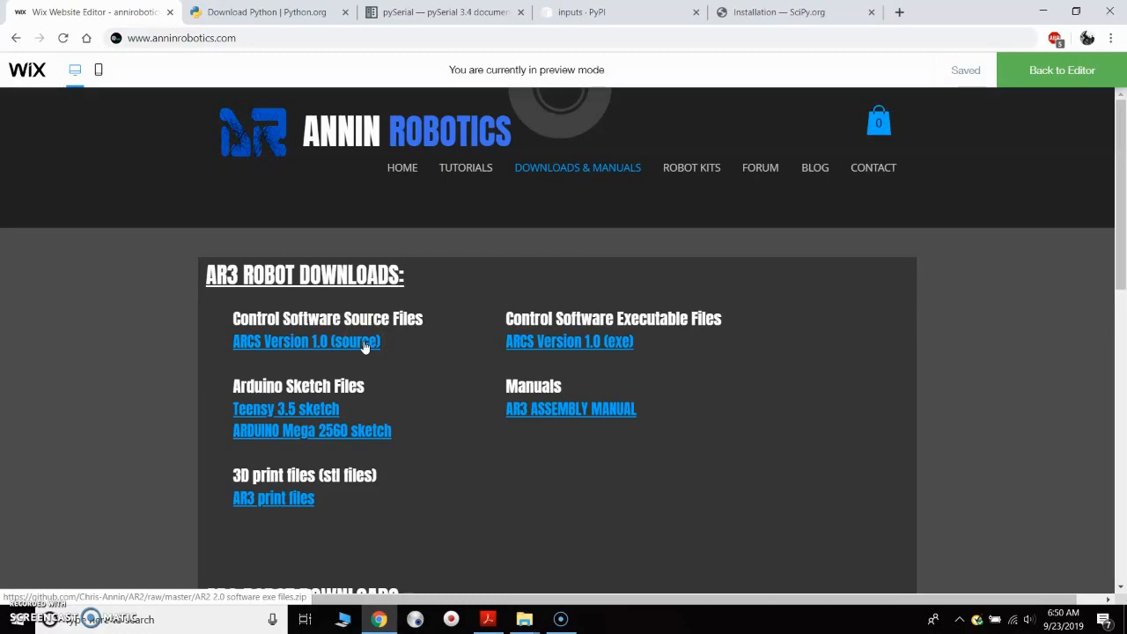
Download and run the Python 3.7.4 installer from python.org, then cancel its setup.
{"action": "left_click", "coordinate": [269, 11]}
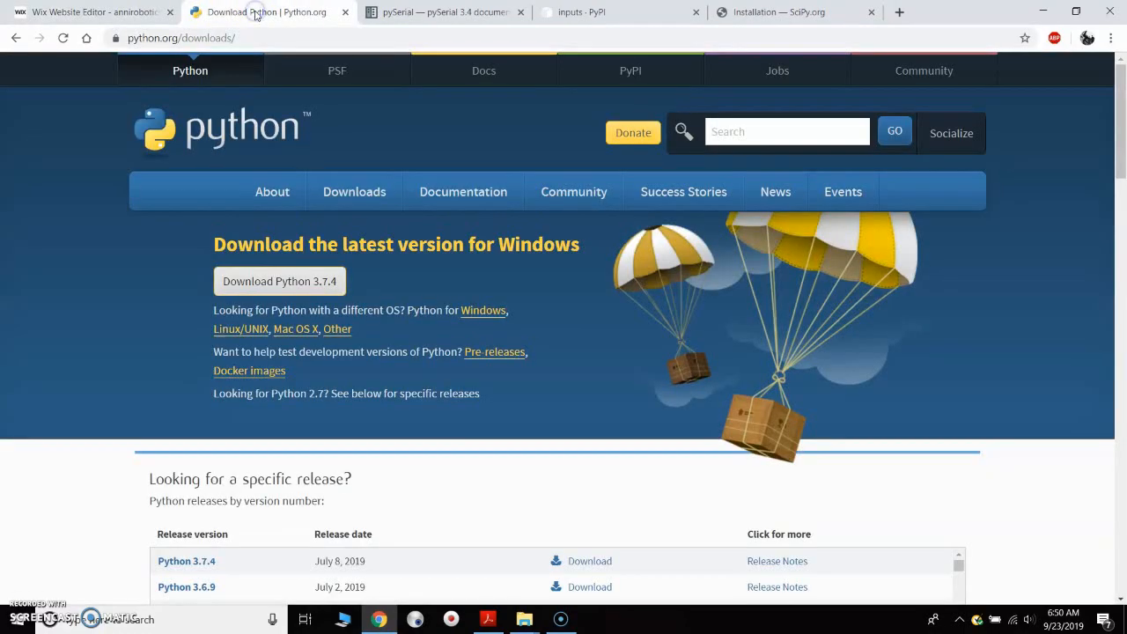
{"action": "left_click", "coordinate": [279, 281]}
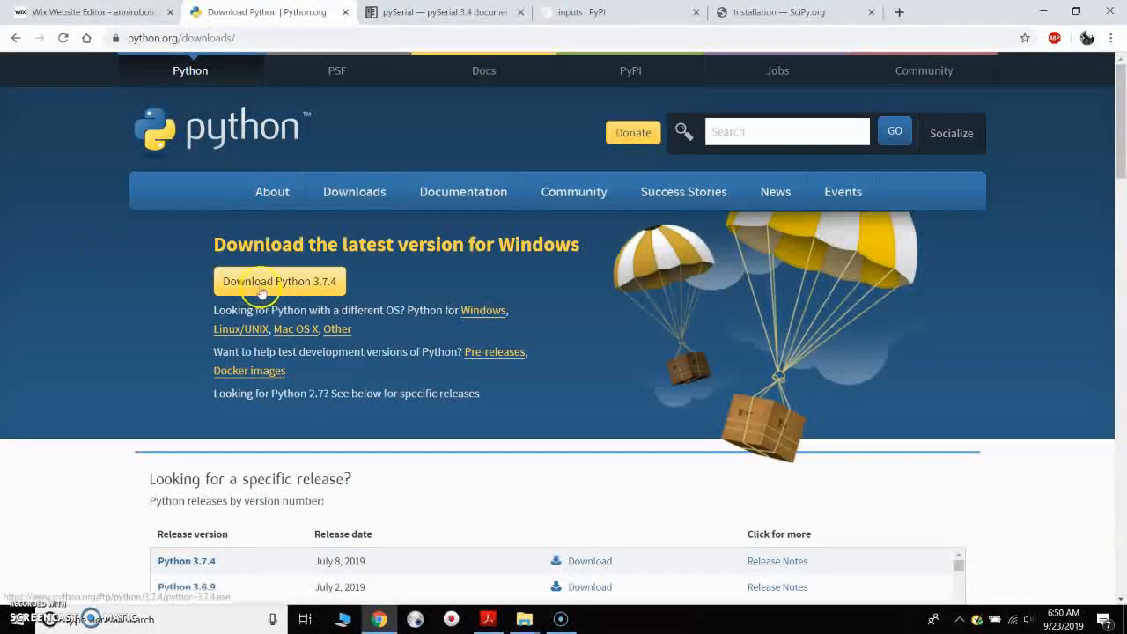
{"action": "left_click", "coordinate": [279, 281]}
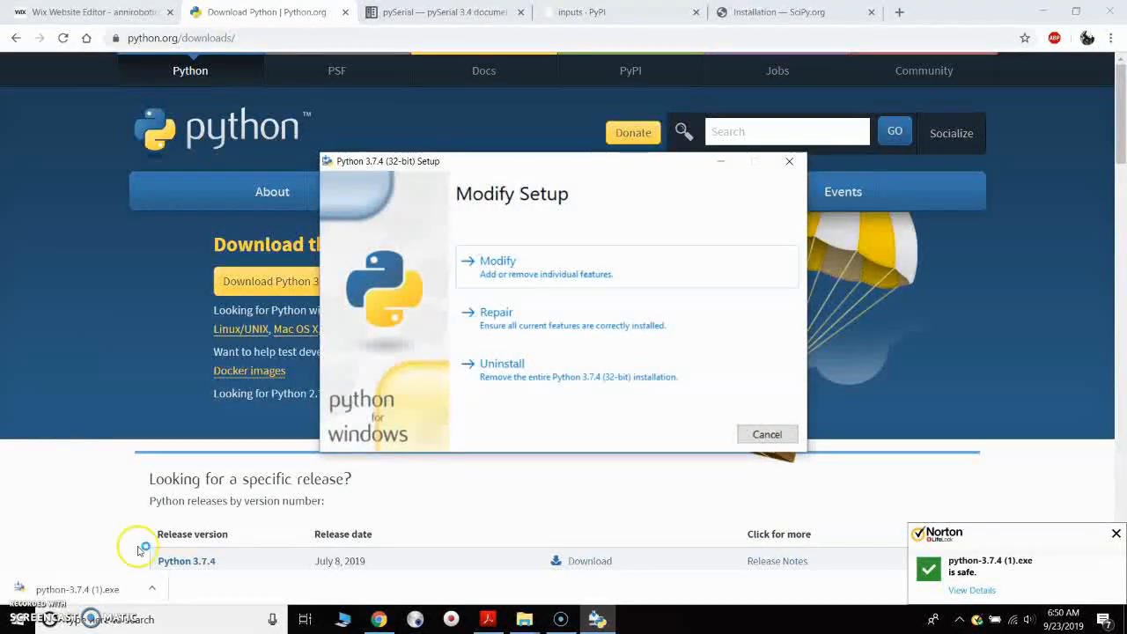
{"action": "mouse_move", "coordinate": [519, 436]}
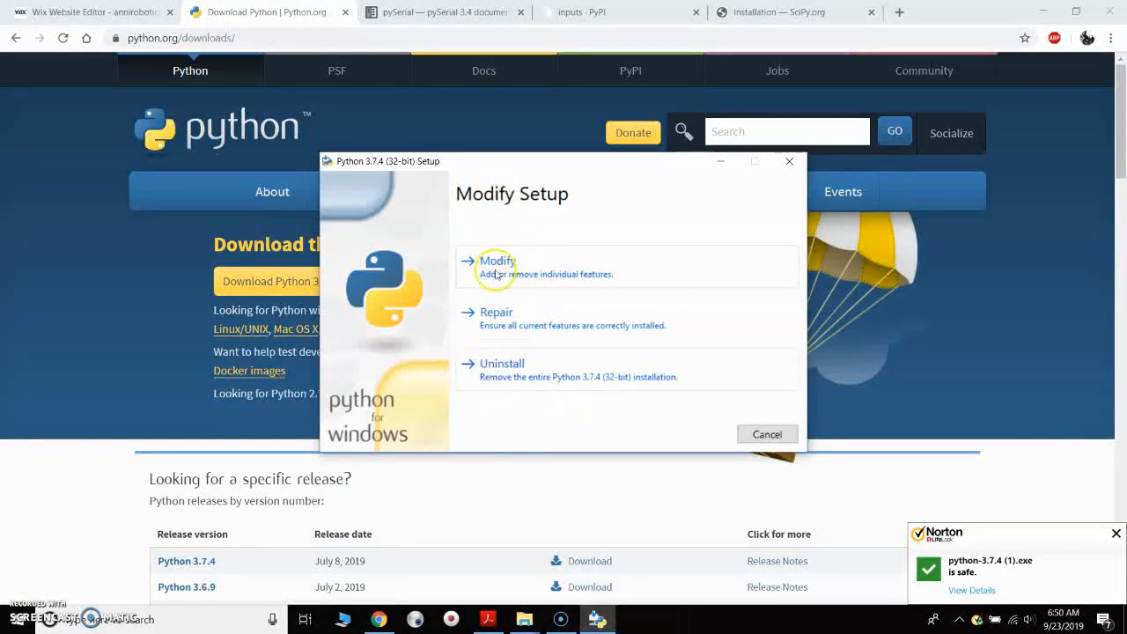
{"action": "mouse_move", "coordinate": [597, 419]}
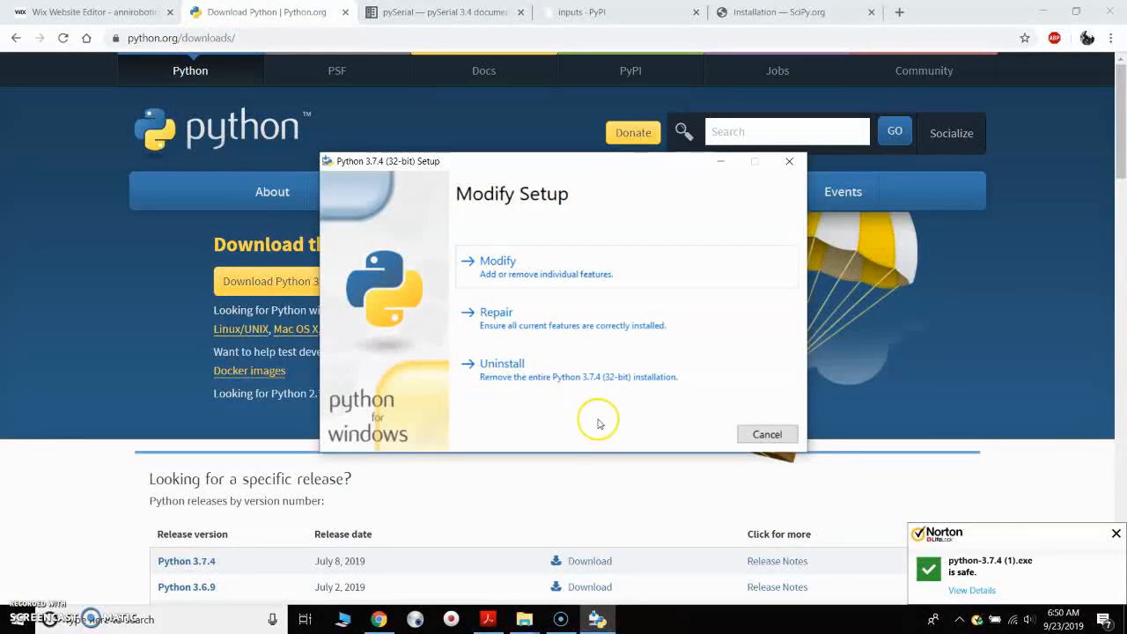
{"action": "mouse_move", "coordinate": [355, 156]}
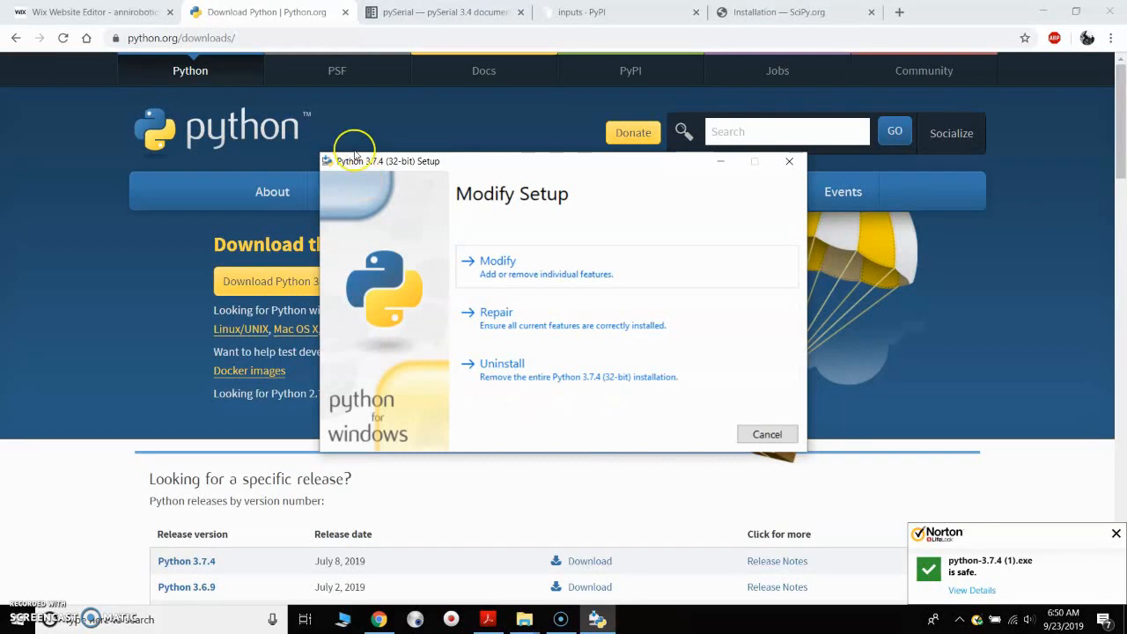
{"action": "mouse_move", "coordinate": [443, 176]}
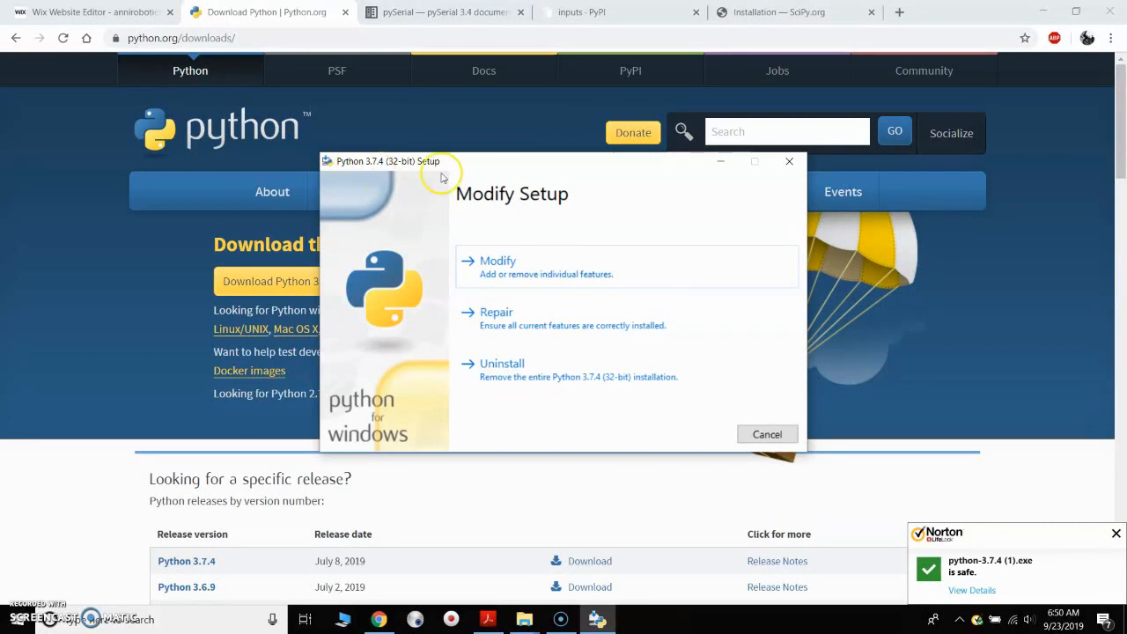
{"action": "left_click", "coordinate": [765, 434]}
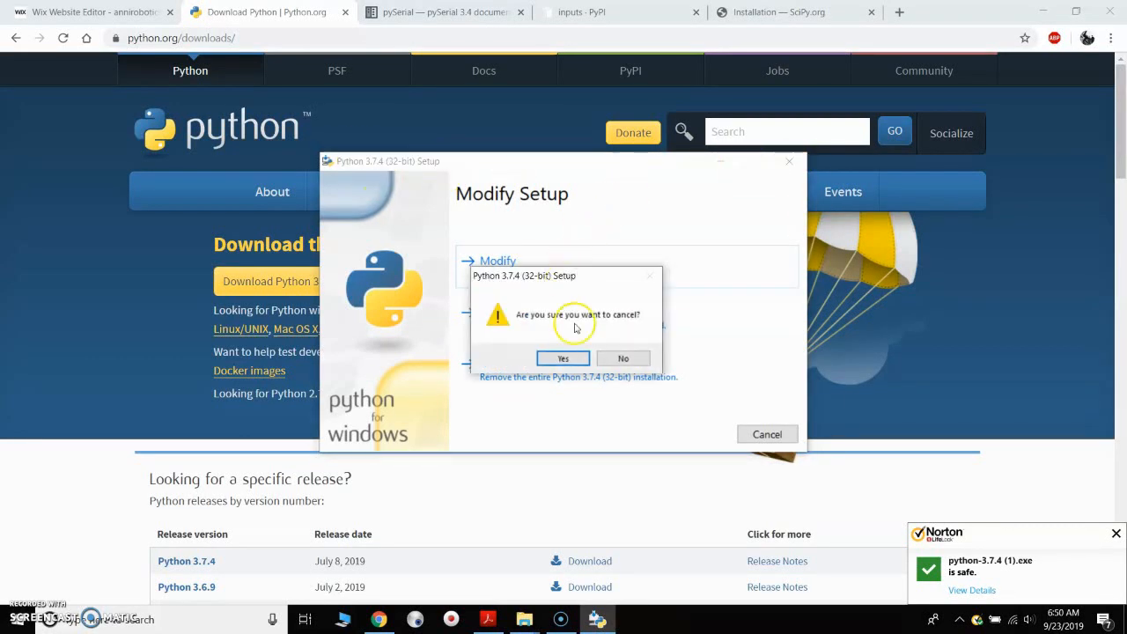
{"action": "left_click", "coordinate": [563, 357]}
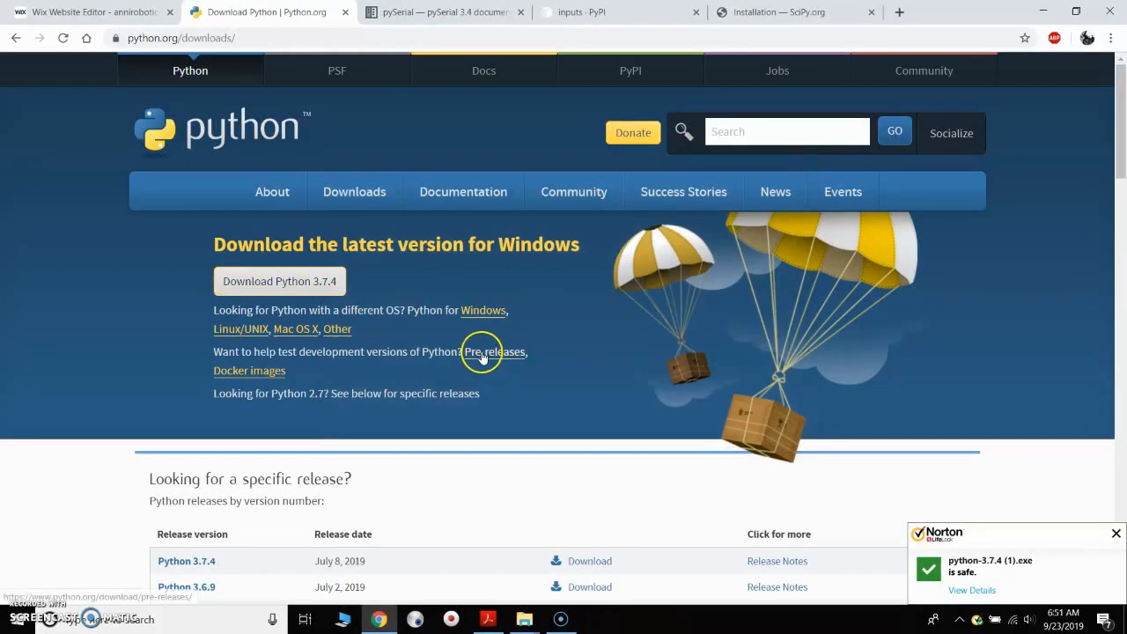
Review the pySerial pip instructions and SciPy install page, ending on pySerial.
{"action": "left_click", "coordinate": [440, 11]}
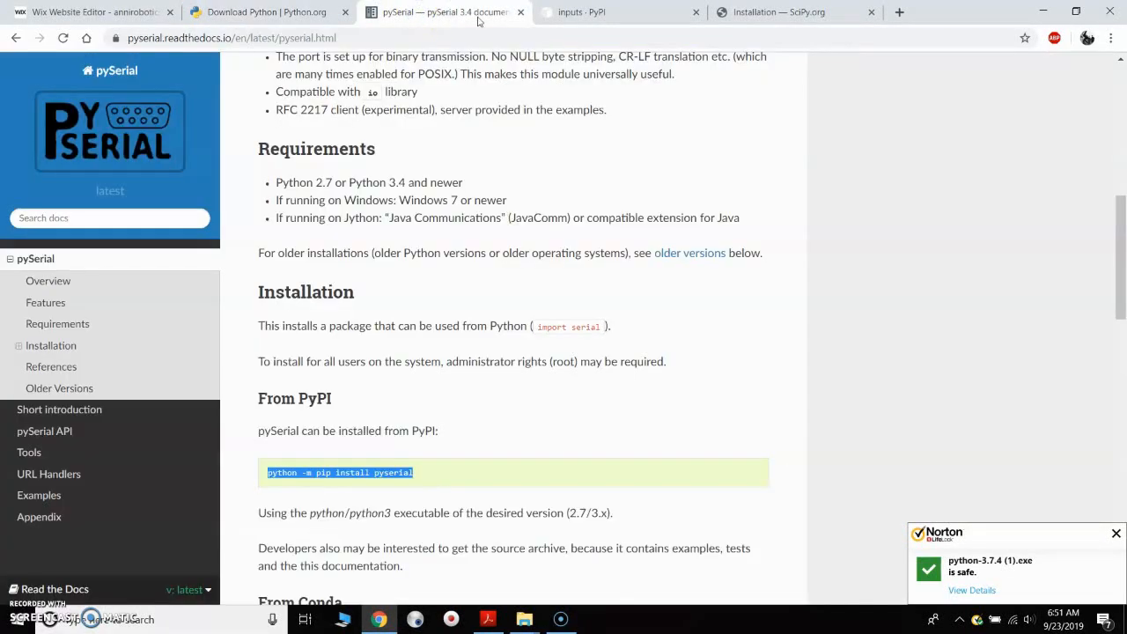
{"action": "left_click", "coordinate": [779, 12]}
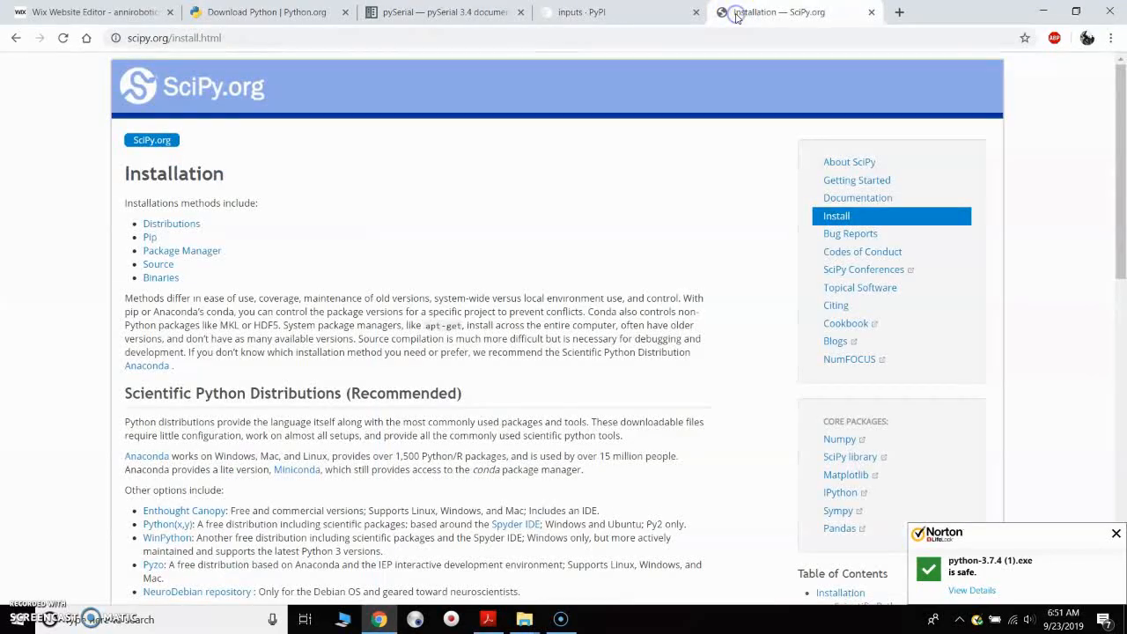
{"action": "left_click", "coordinate": [405, 11]}
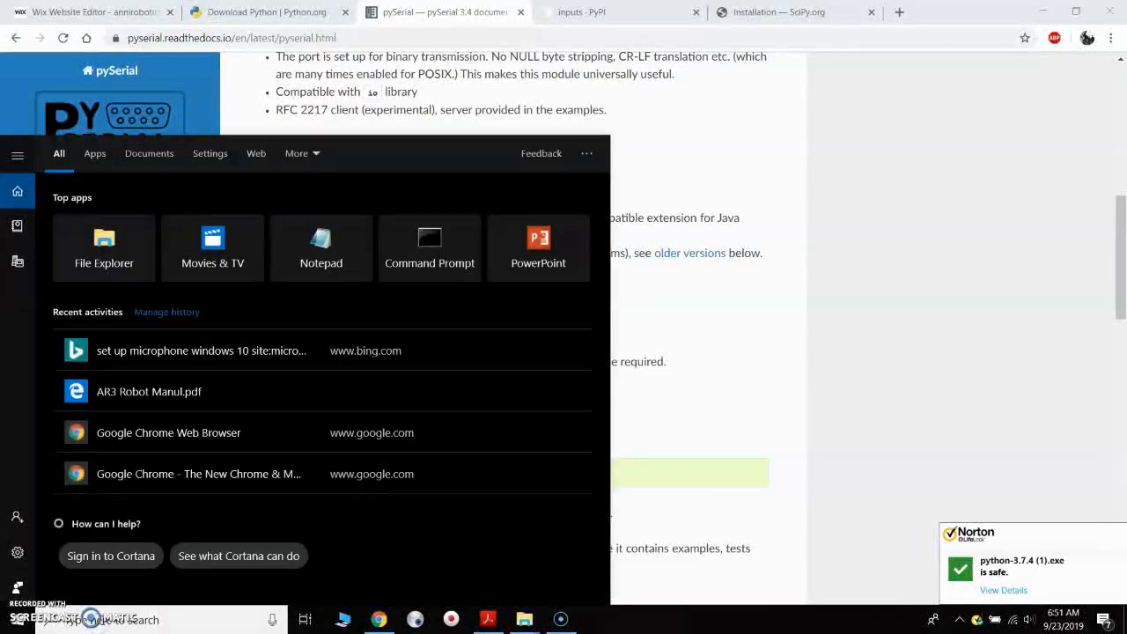
Launch Command Prompt and enable Ctrl+Shift+C/V copy-paste in its Properties.
{"action": "type", "text": "cmd"}
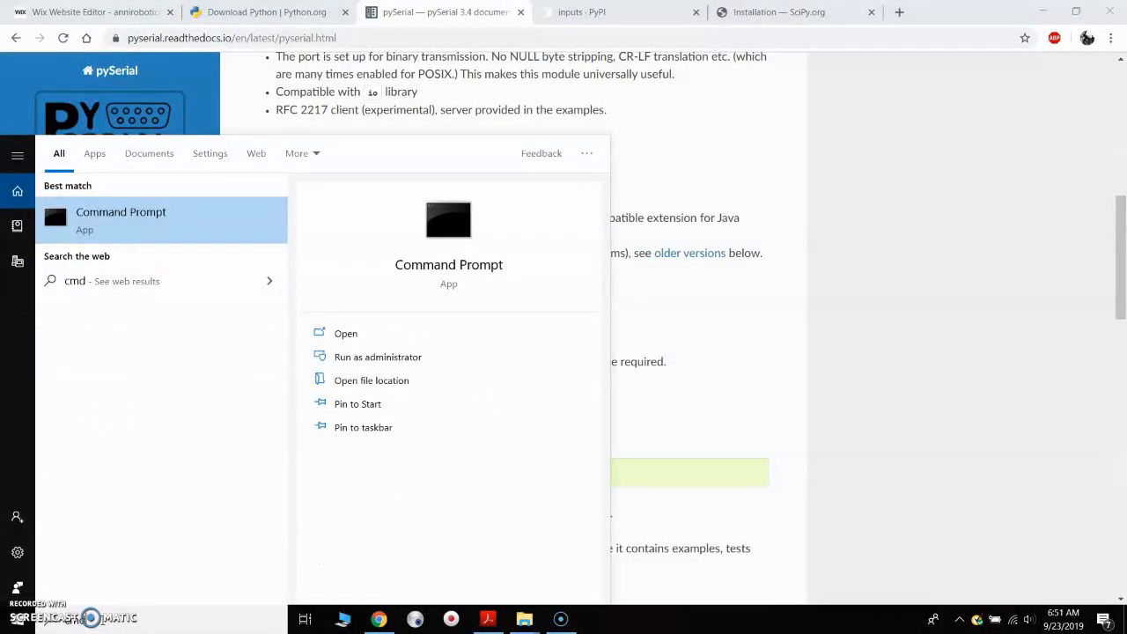
{"action": "left_click", "coordinate": [345, 332]}
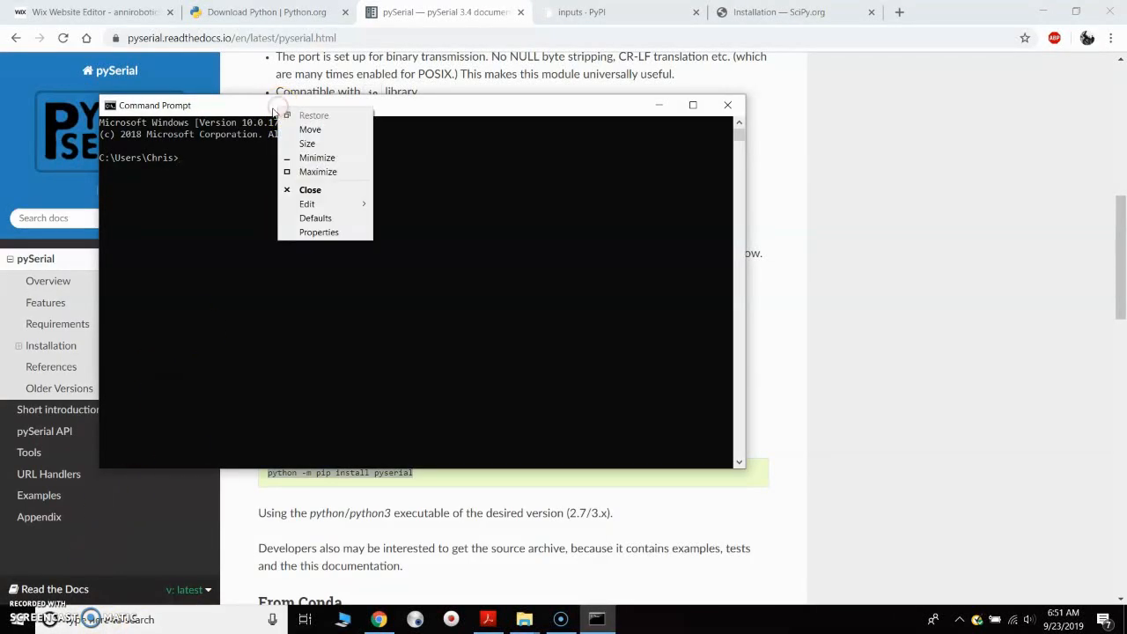
{"action": "mouse_move", "coordinate": [344, 123]}
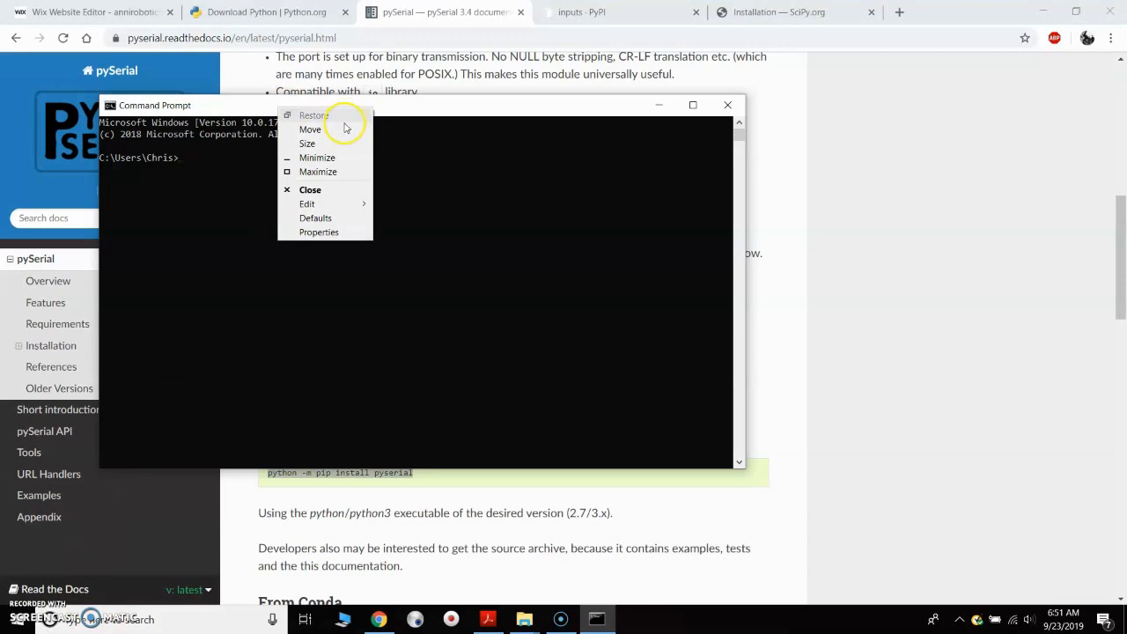
{"action": "left_click", "coordinate": [319, 232]}
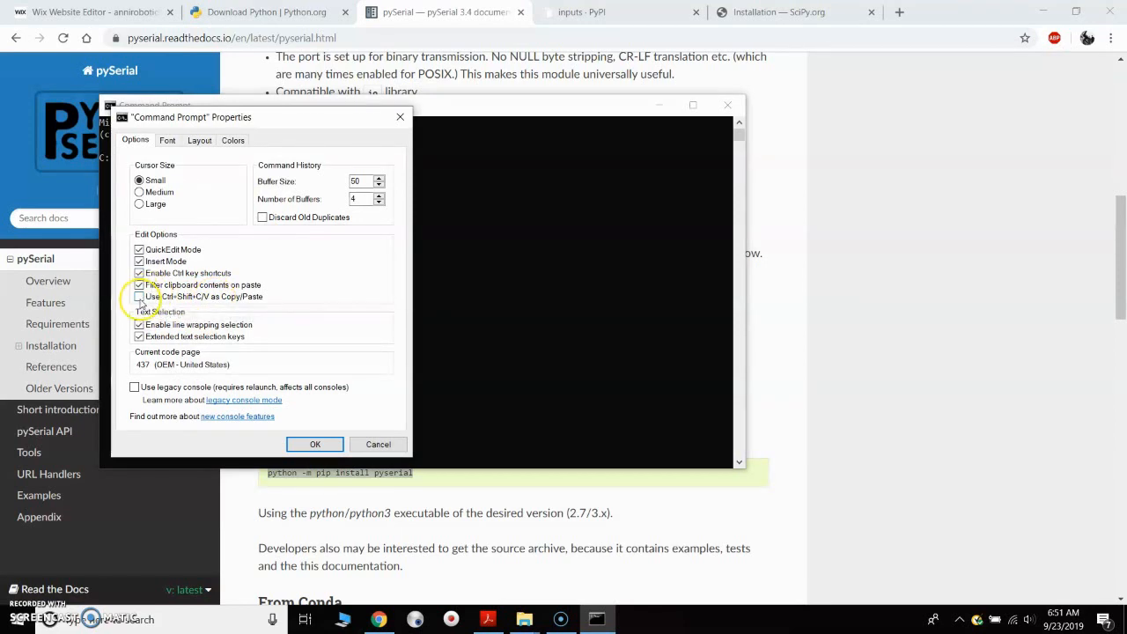
{"action": "left_click", "coordinate": [139, 297]}
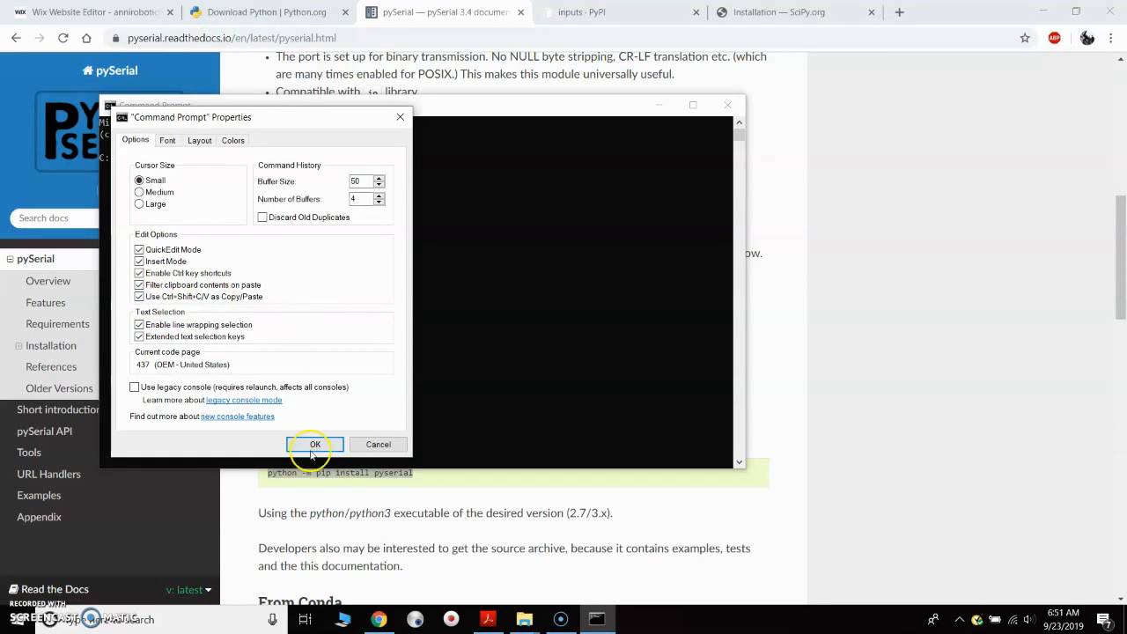
{"action": "left_click", "coordinate": [313, 444]}
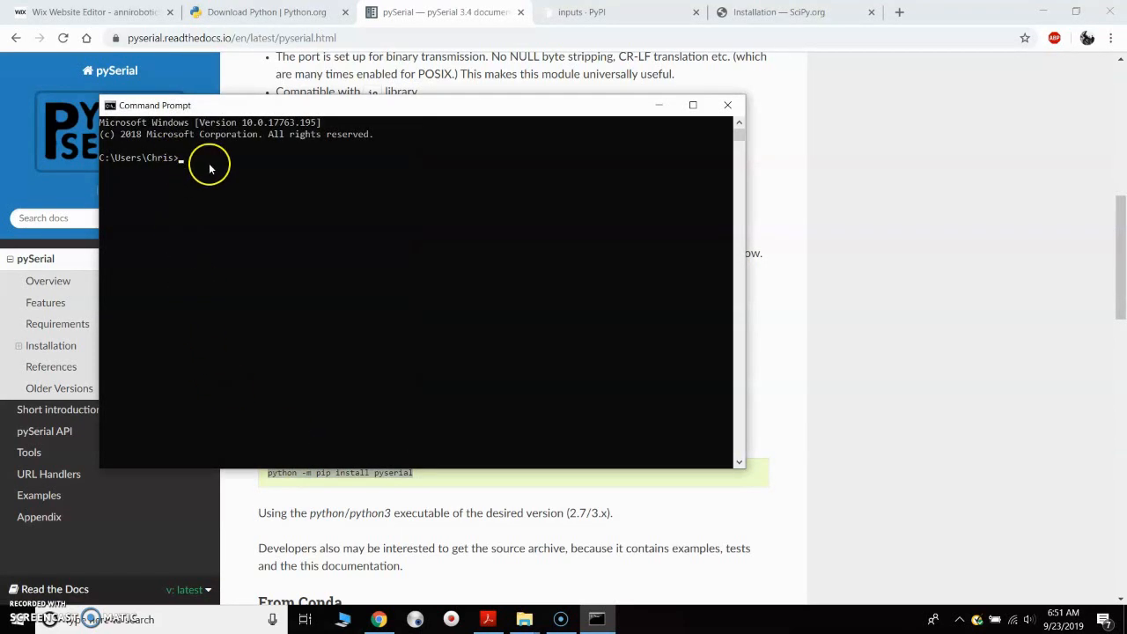
{"action": "mouse_move", "coordinate": [310, 188]}
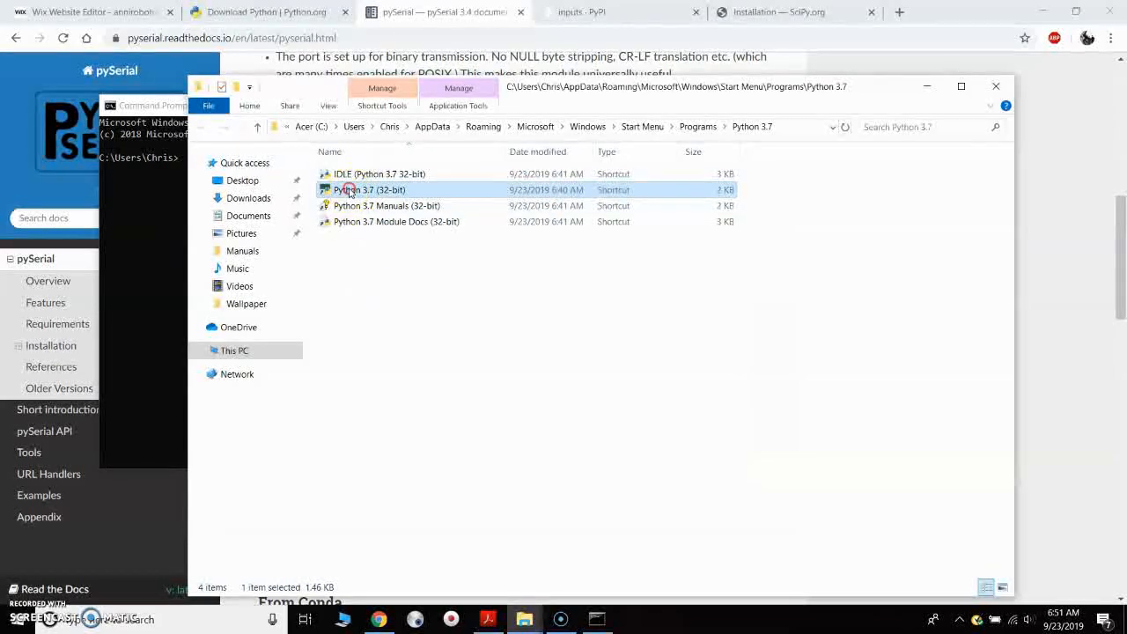
Find Python 3.7's location, then cd into C:\Users\Chris\AppData\Local\Programs\Python\Python37-32.
{"action": "right_click", "coordinate": [370, 190]}
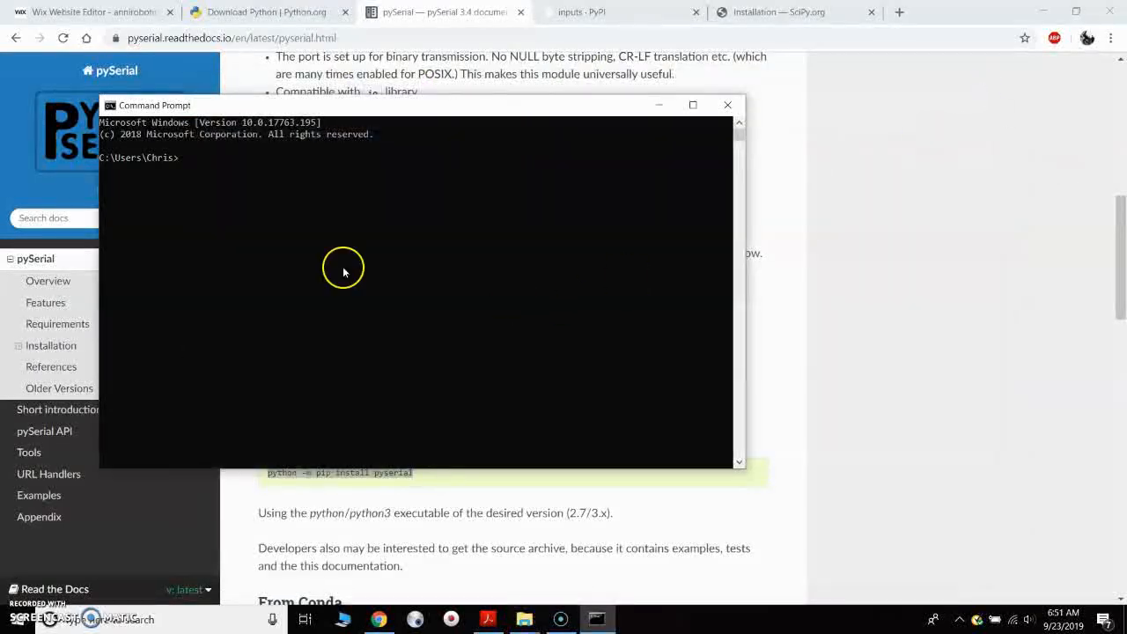
{"action": "mouse_move", "coordinate": [207, 165]}
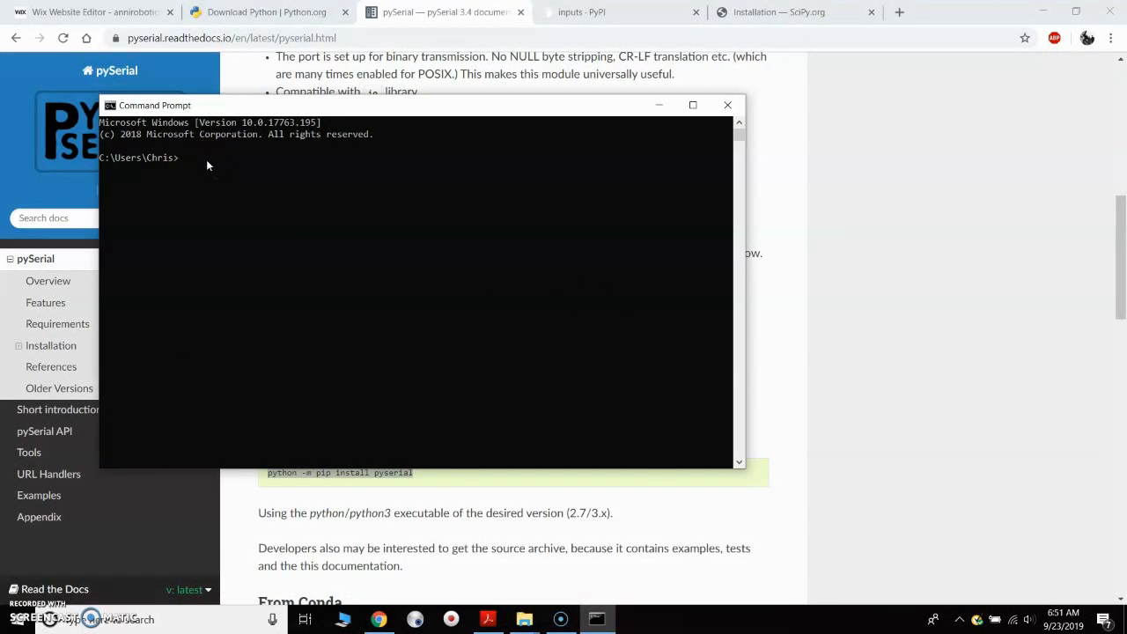
{"action": "type", "text": "cd"}
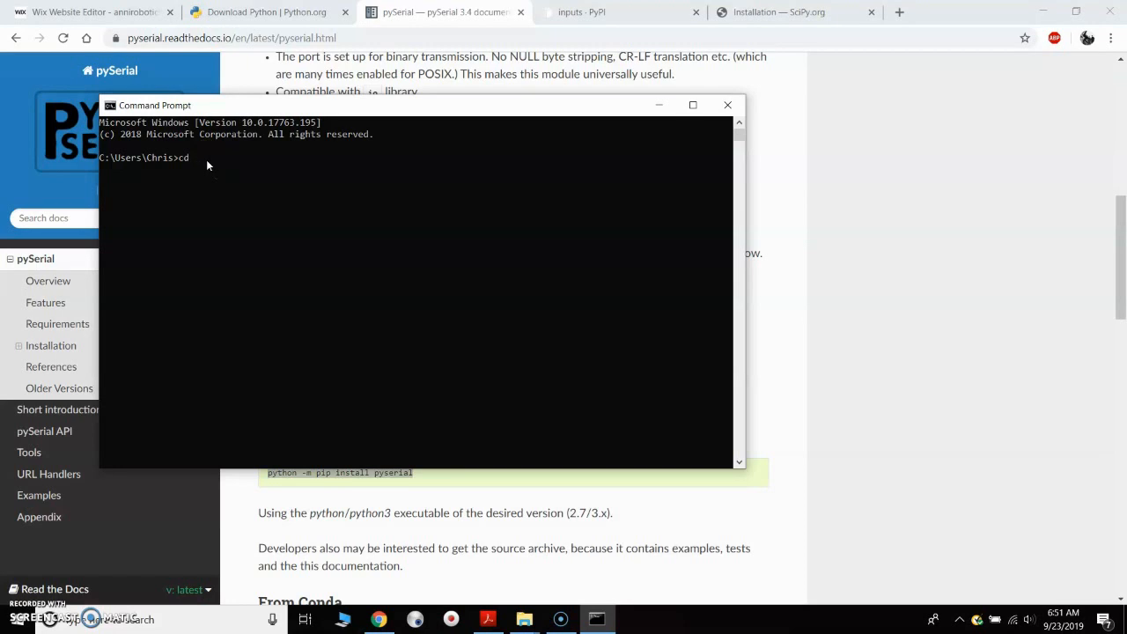
{"action": "type", "text": "C:\\Users\\Chris\\AppData\\Local\\Programs\\Python\\Python37-32"}
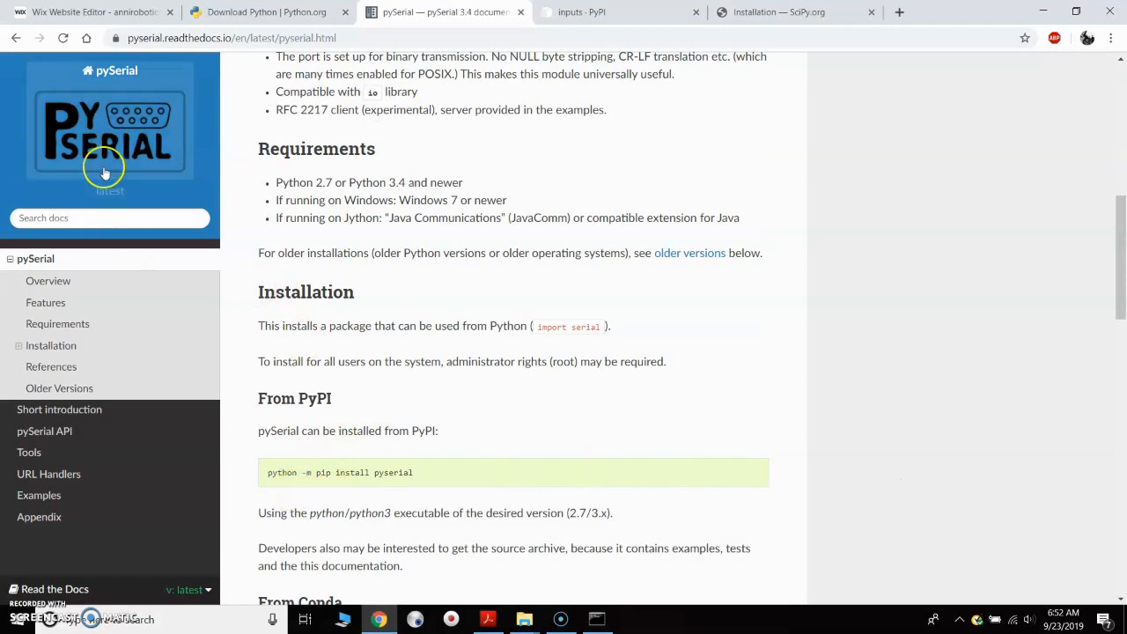
{"action": "mouse_move", "coordinate": [339, 420]}
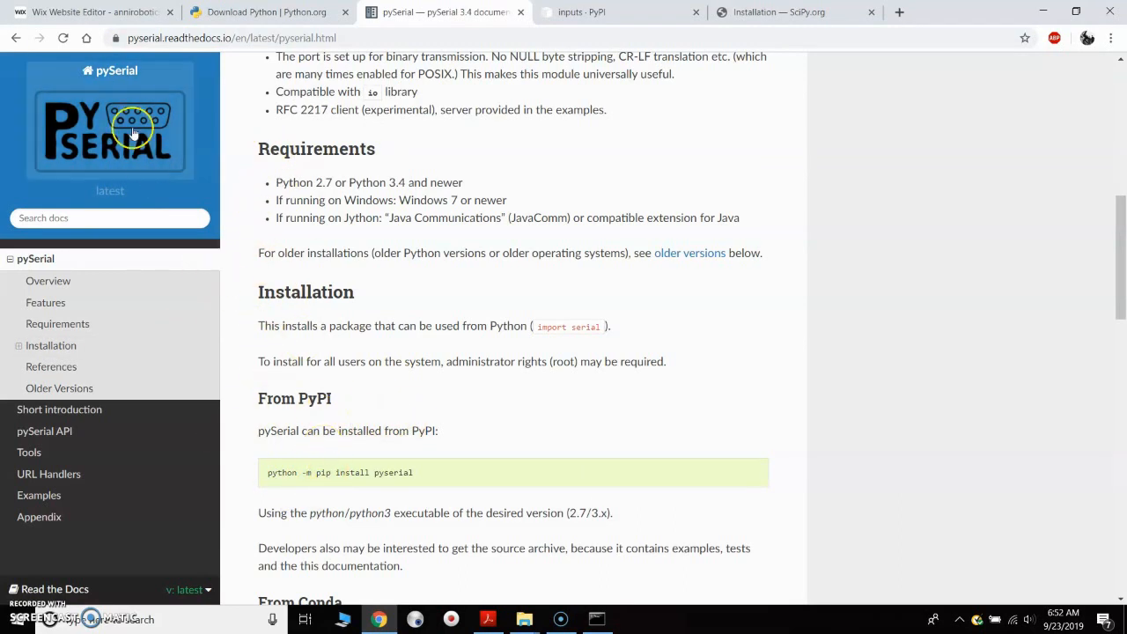
{"action": "mouse_move", "coordinate": [410, 460]}
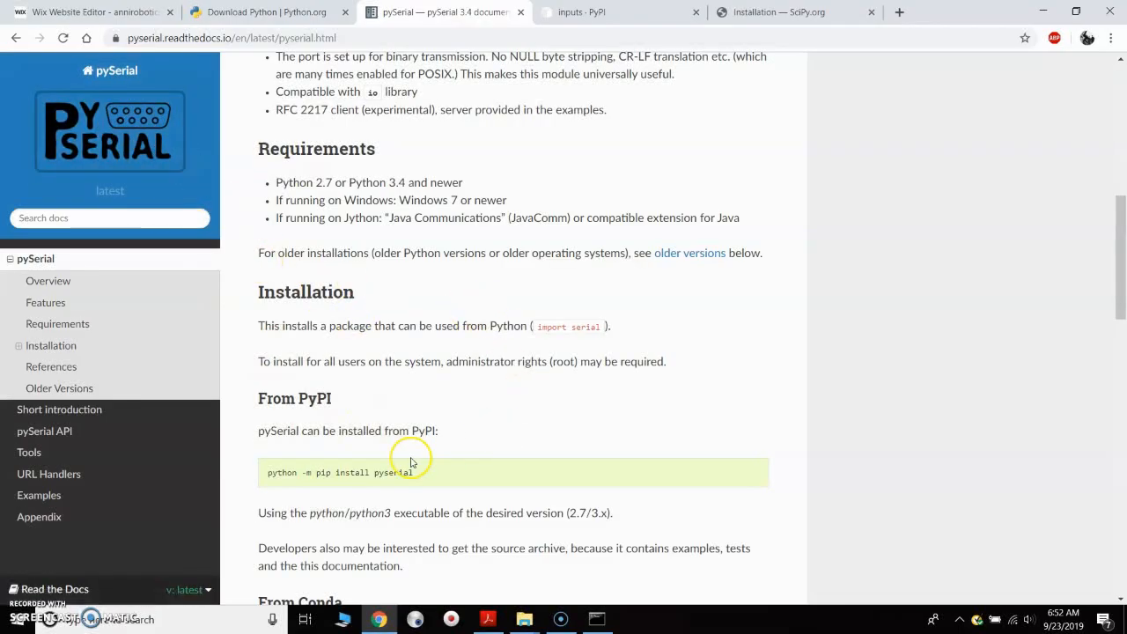
{"action": "mouse_move", "coordinate": [267, 465]}
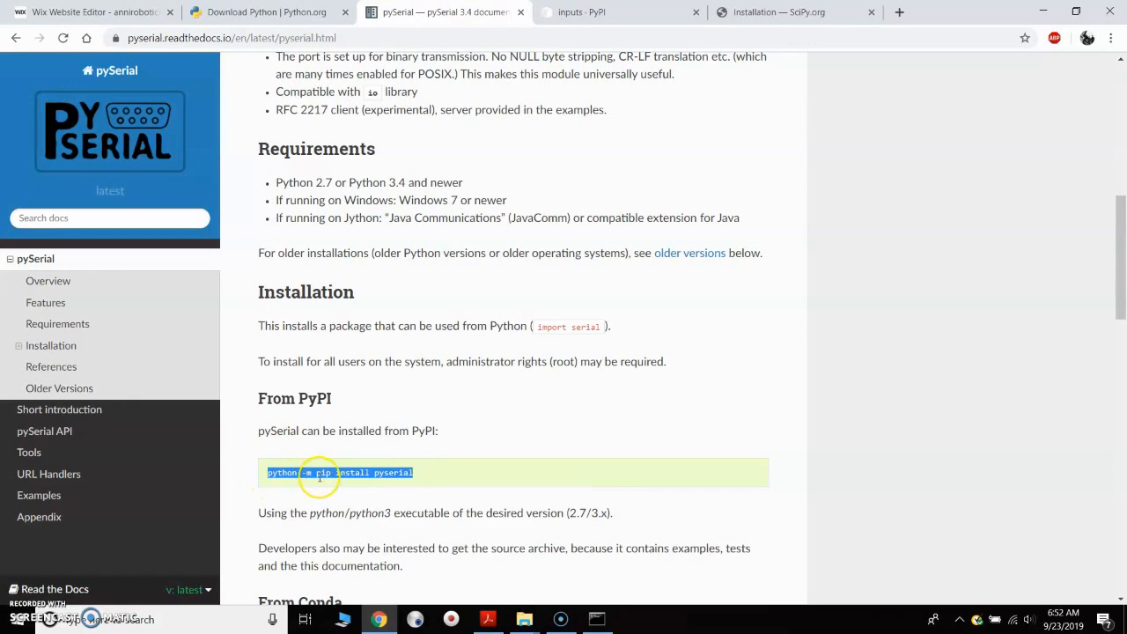
{"action": "mouse_move", "coordinate": [668, 620]}
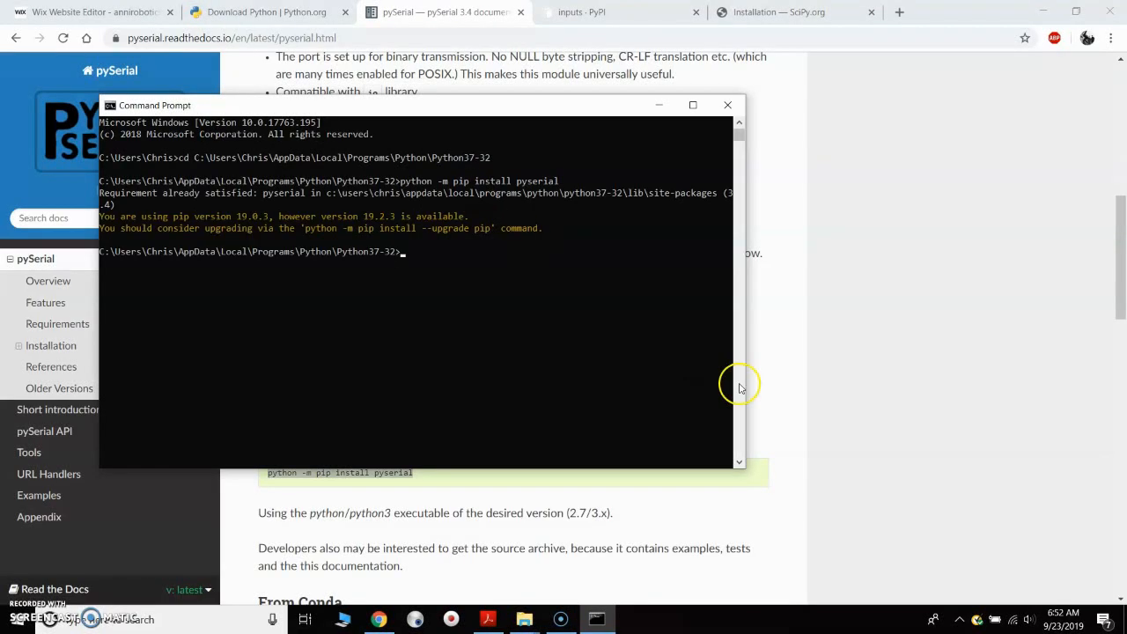
{"action": "mouse_move", "coordinate": [196, 228]}
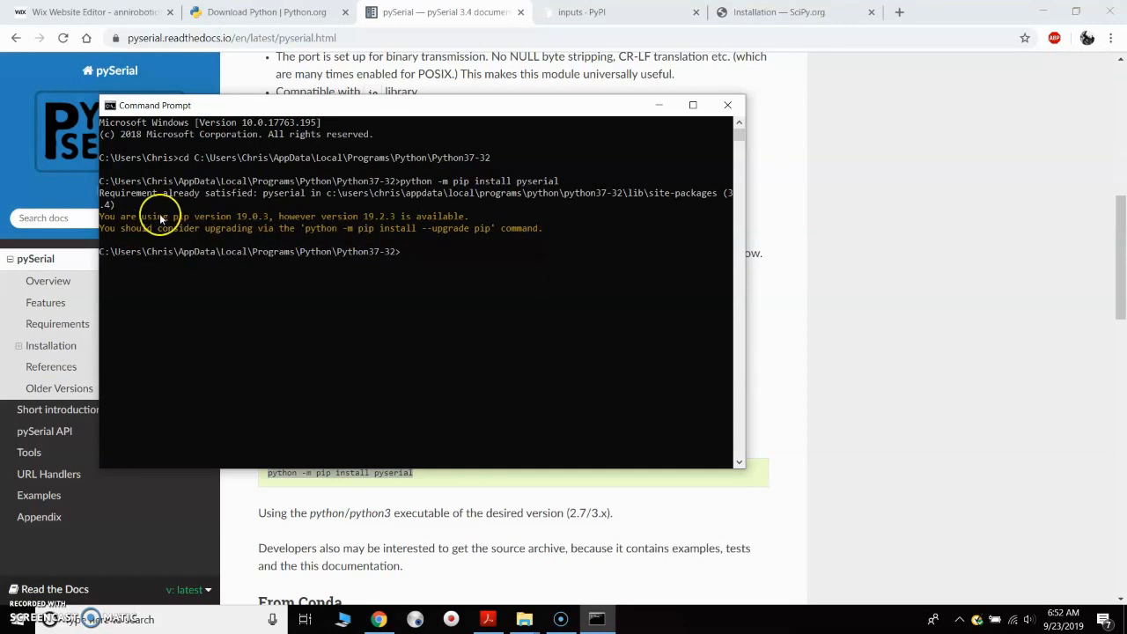
{"action": "mouse_move", "coordinate": [136, 217]}
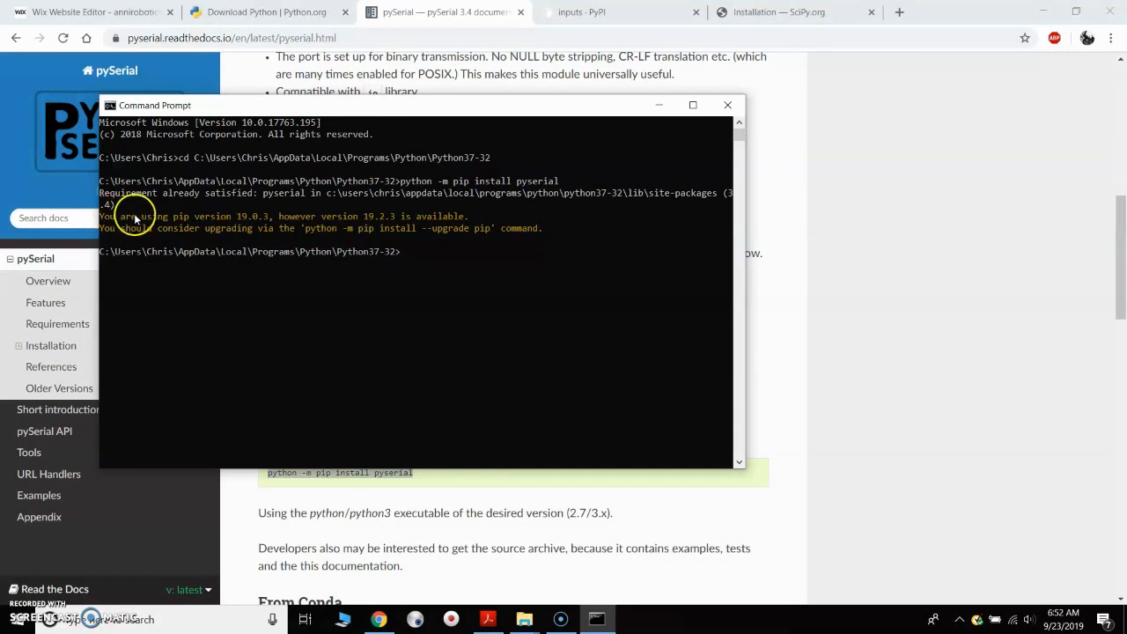
{"action": "mouse_move", "coordinate": [139, 205]}
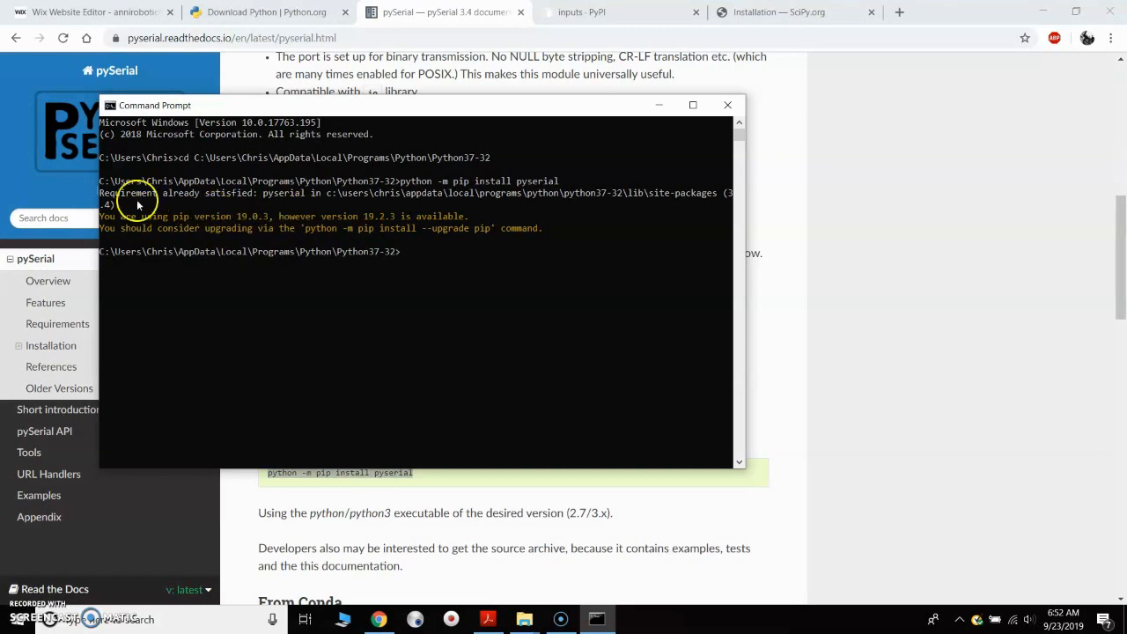
{"action": "mouse_move", "coordinate": [457, 280]}
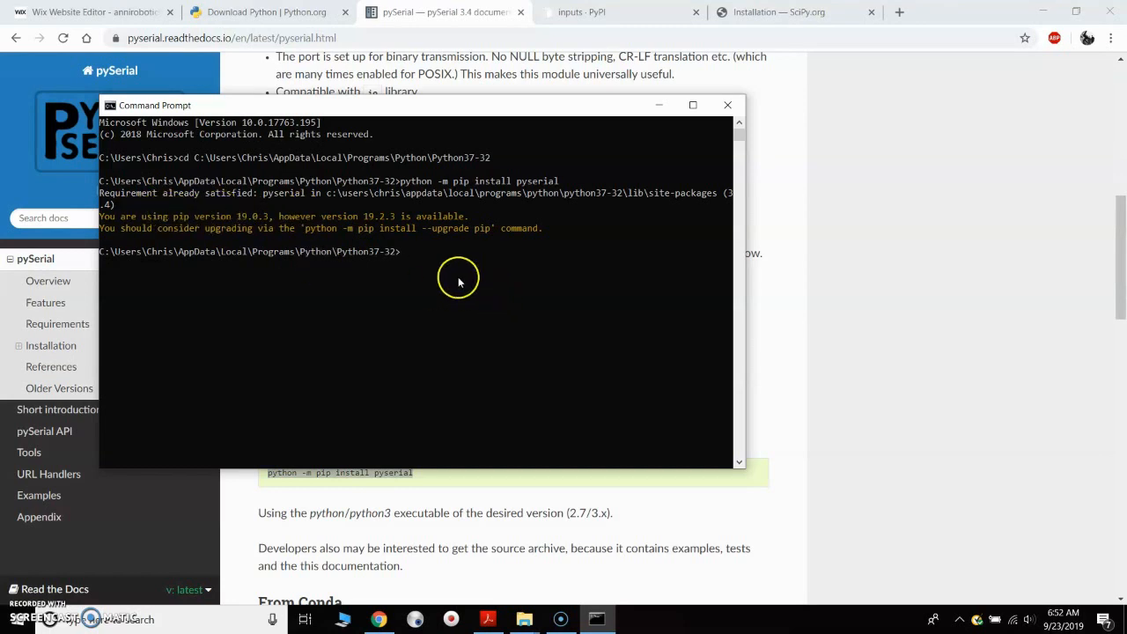
{"action": "mouse_move", "coordinate": [457, 260]}
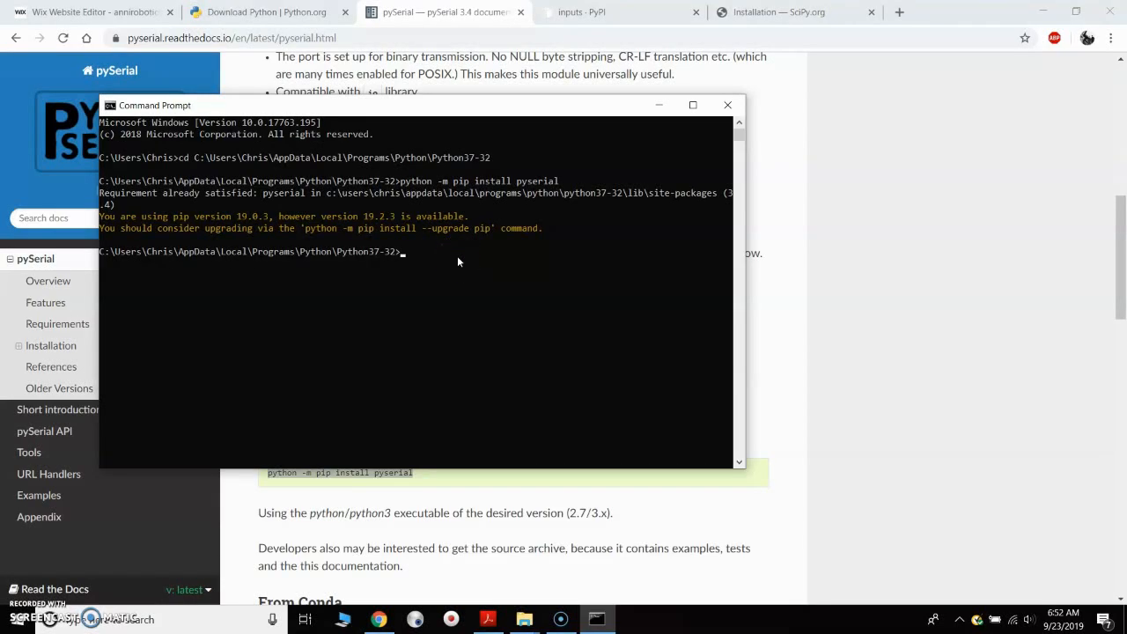
{"action": "mouse_move", "coordinate": [460, 270]}
{"action": "type", "text": "python -m pip install i"}
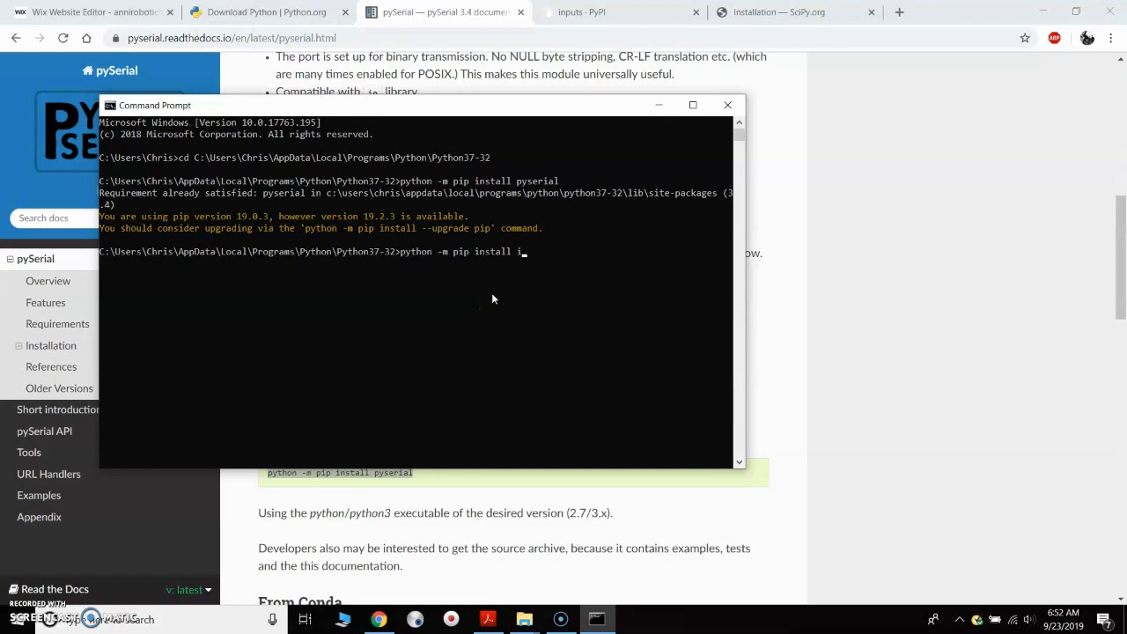
Run pip installs for inputs, pyserial and numpy, all already satisfied.
{"action": "type", "text": "nputs"}
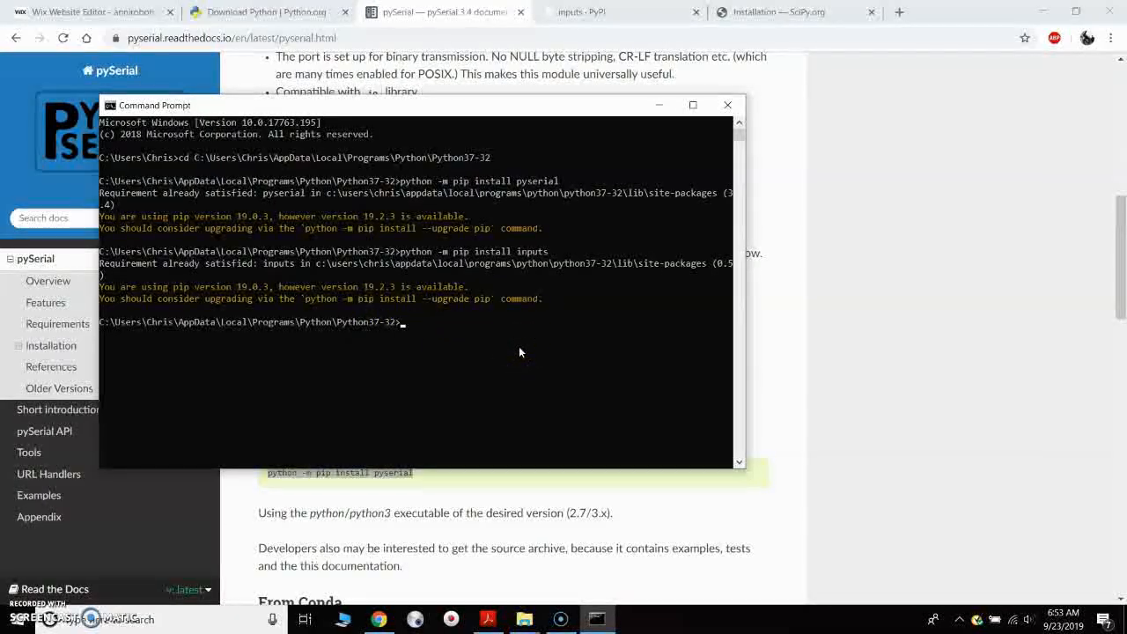
{"action": "type", "text": "python -m pip install pyserial"}
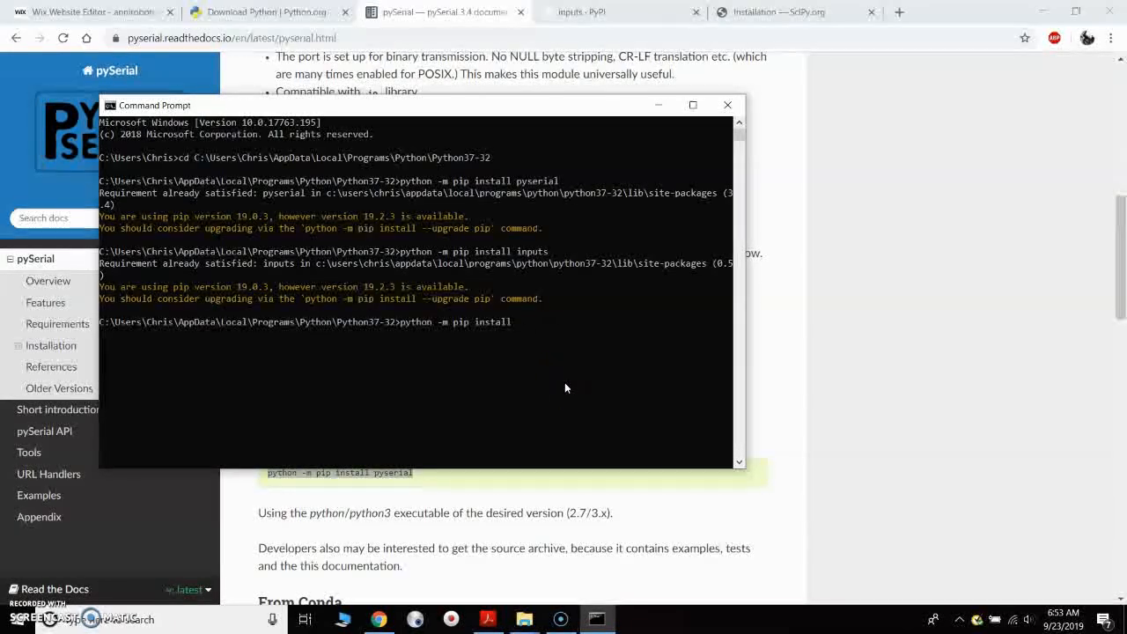
{"action": "type", "text": "numpy"}
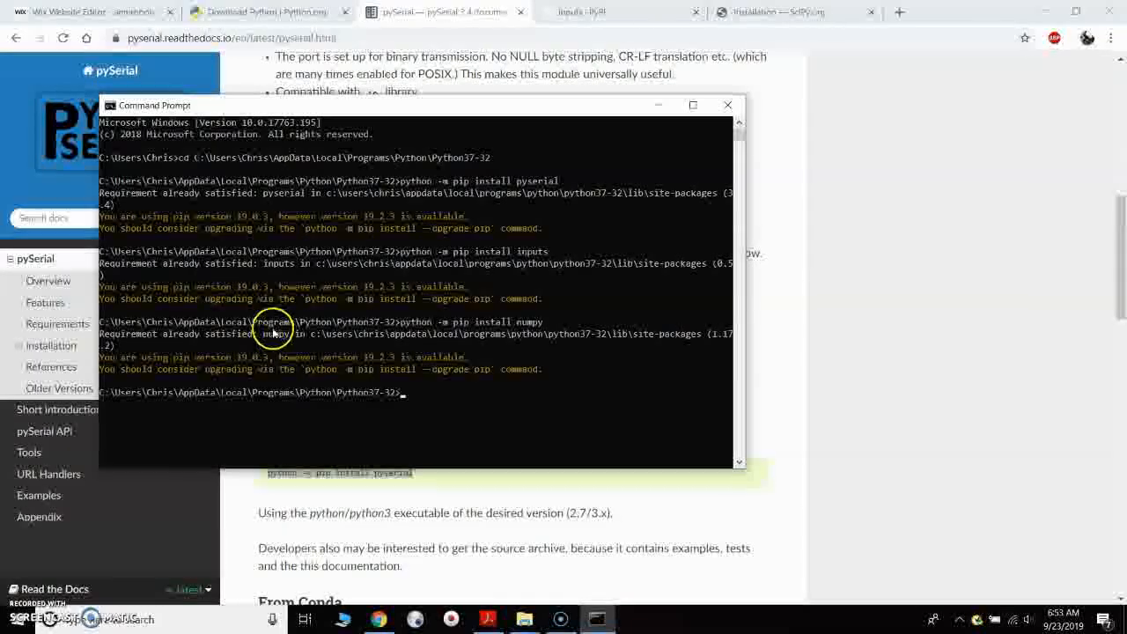
{"action": "mouse_move", "coordinate": [430, 431]}
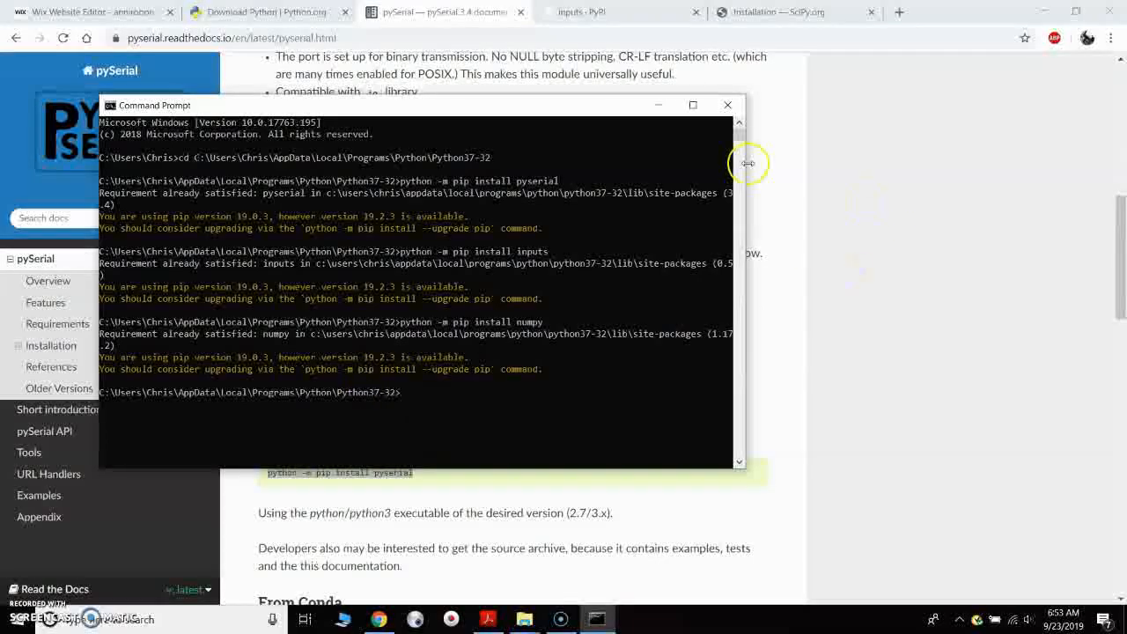
{"action": "mouse_move", "coordinate": [727, 105]}
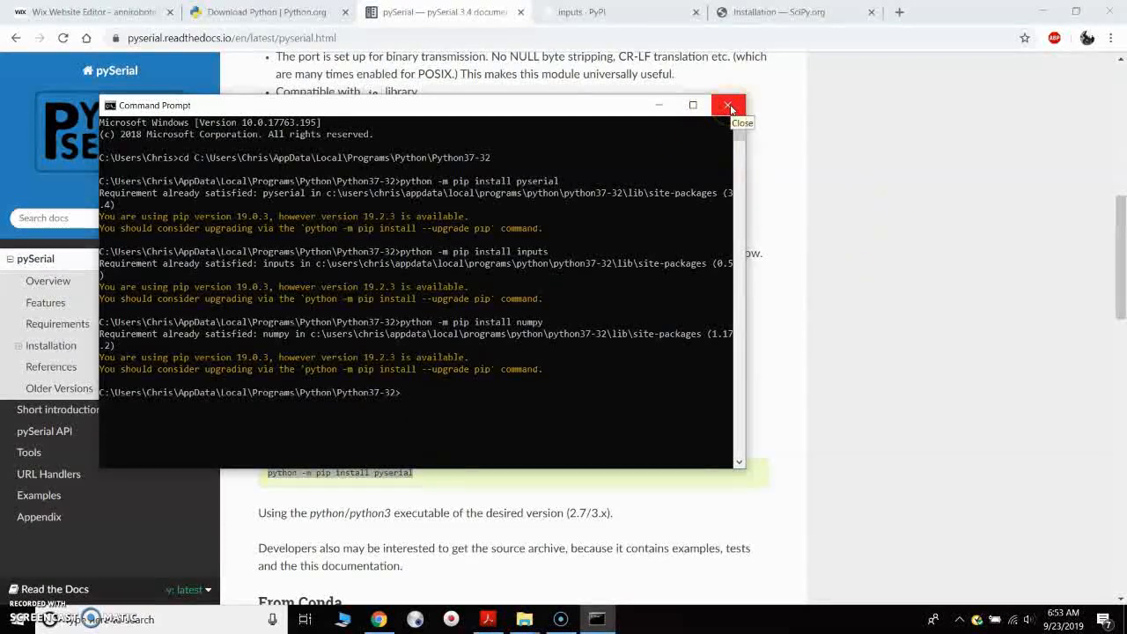
Close Command Prompt and open ARCS source files 2 > ARCS source files to ARCS.py.
{"action": "left_click", "coordinate": [728, 105]}
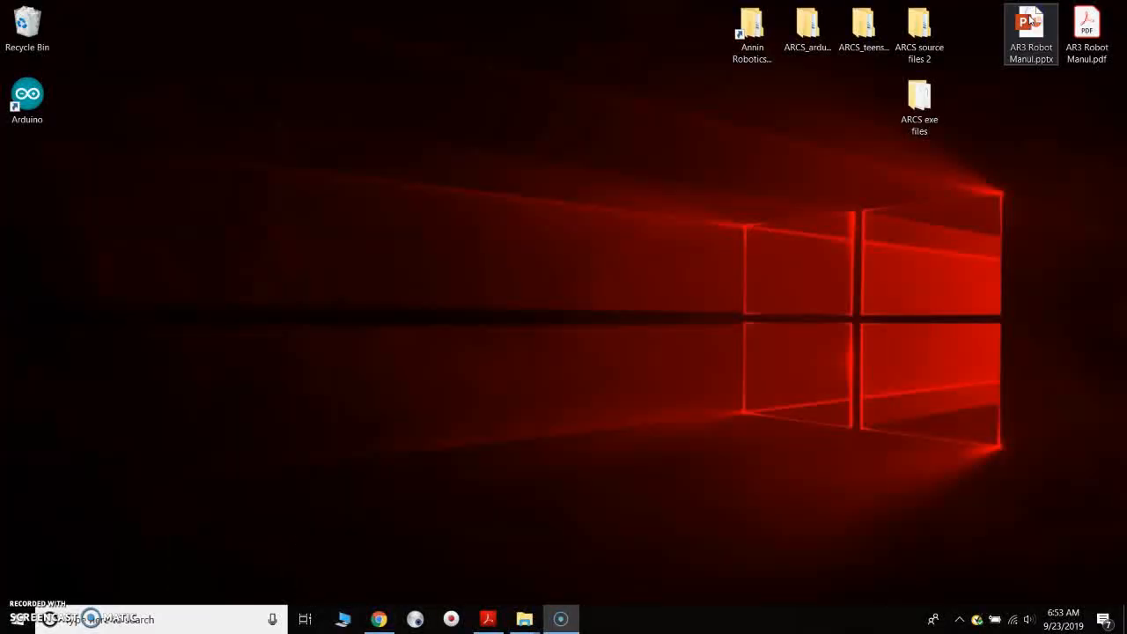
{"action": "left_click", "coordinate": [919, 27]}
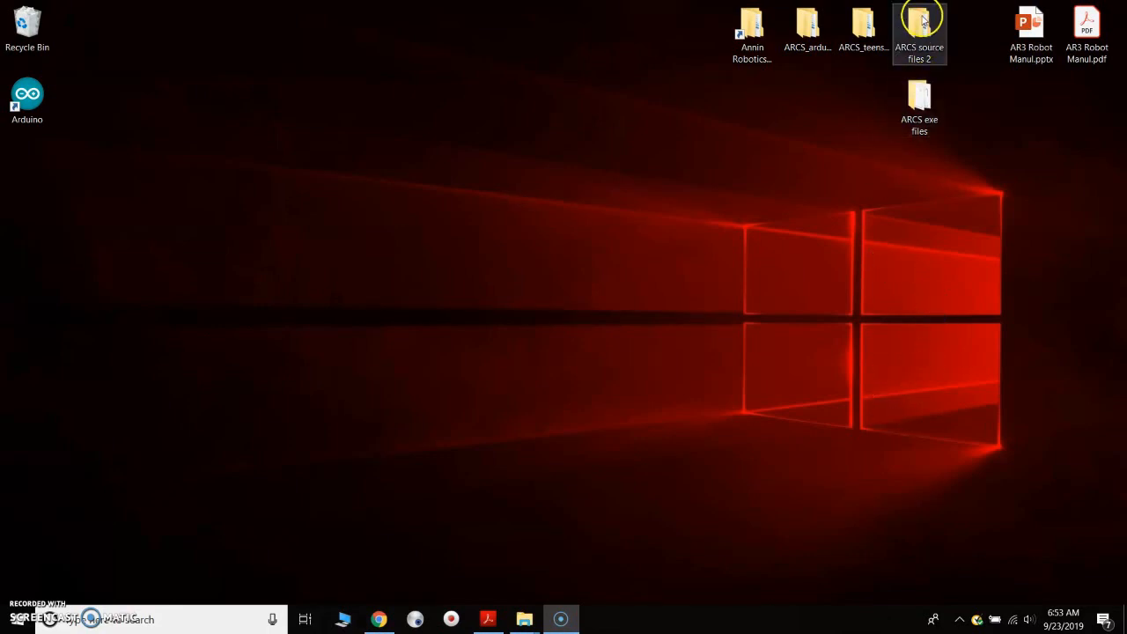
{"action": "double_click", "coordinate": [919, 27]}
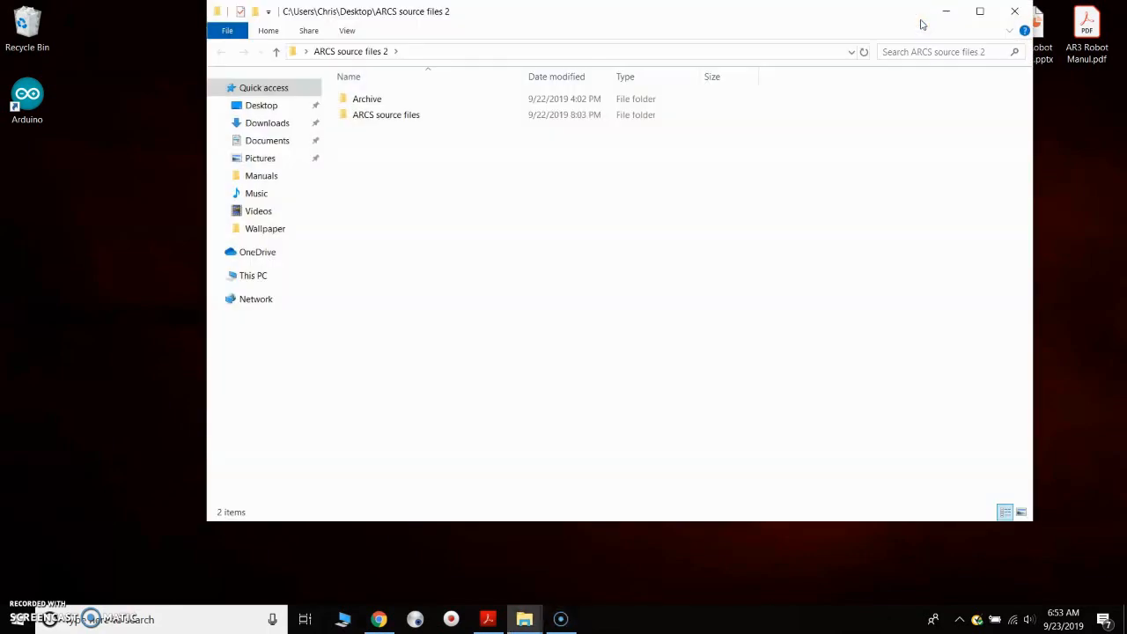
{"action": "double_click", "coordinate": [386, 114]}
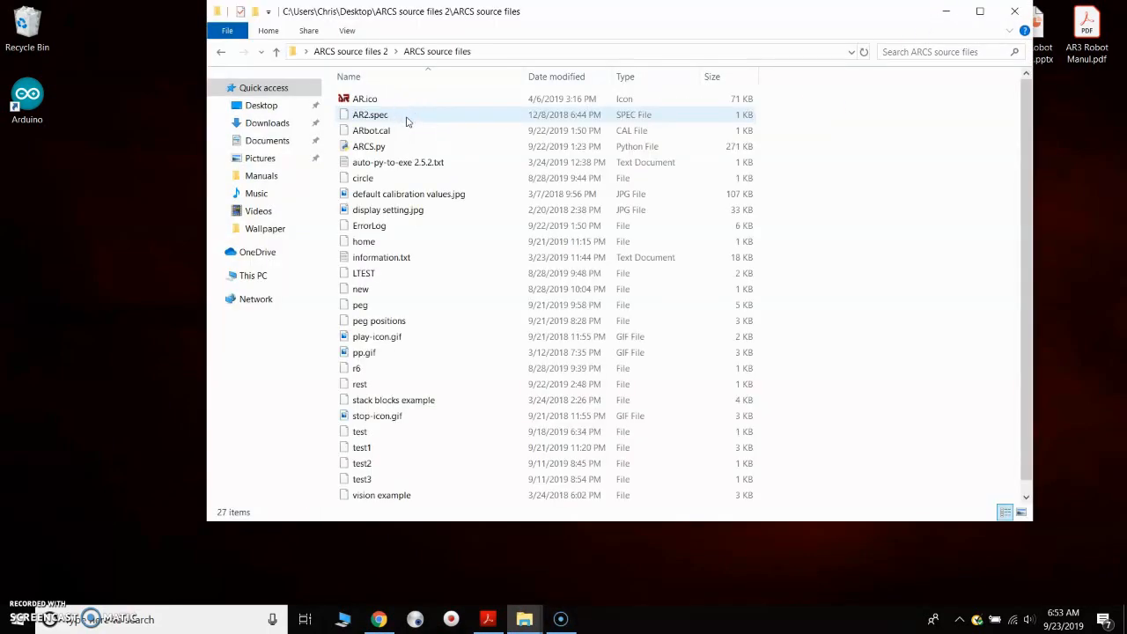
{"action": "left_click", "coordinate": [368, 146]}
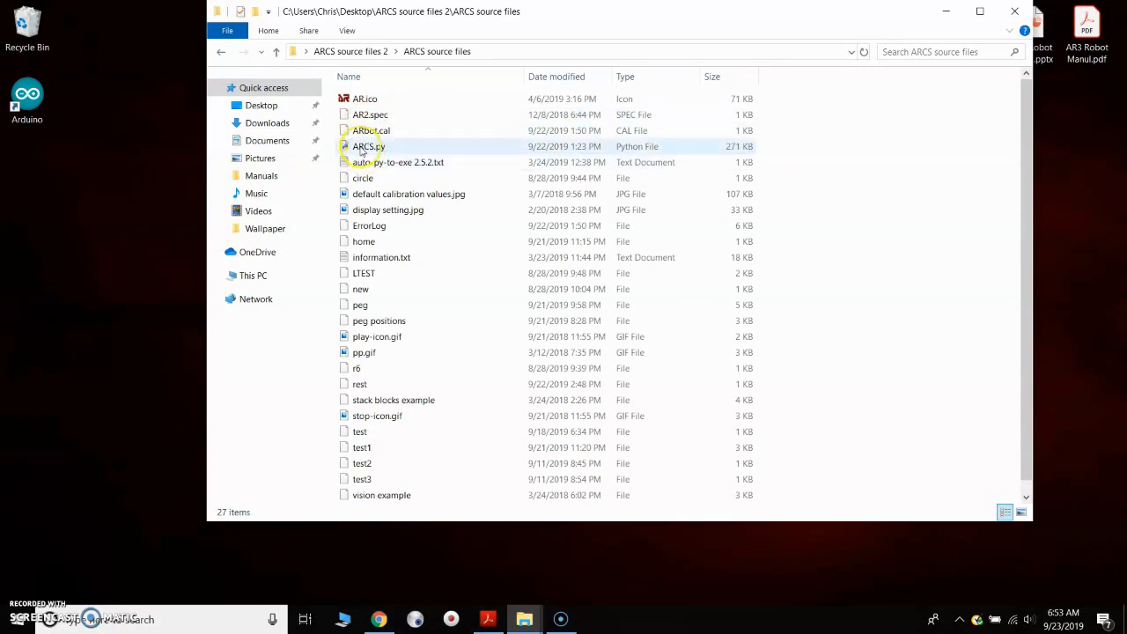
{"action": "mouse_move", "coordinate": [367, 146]}
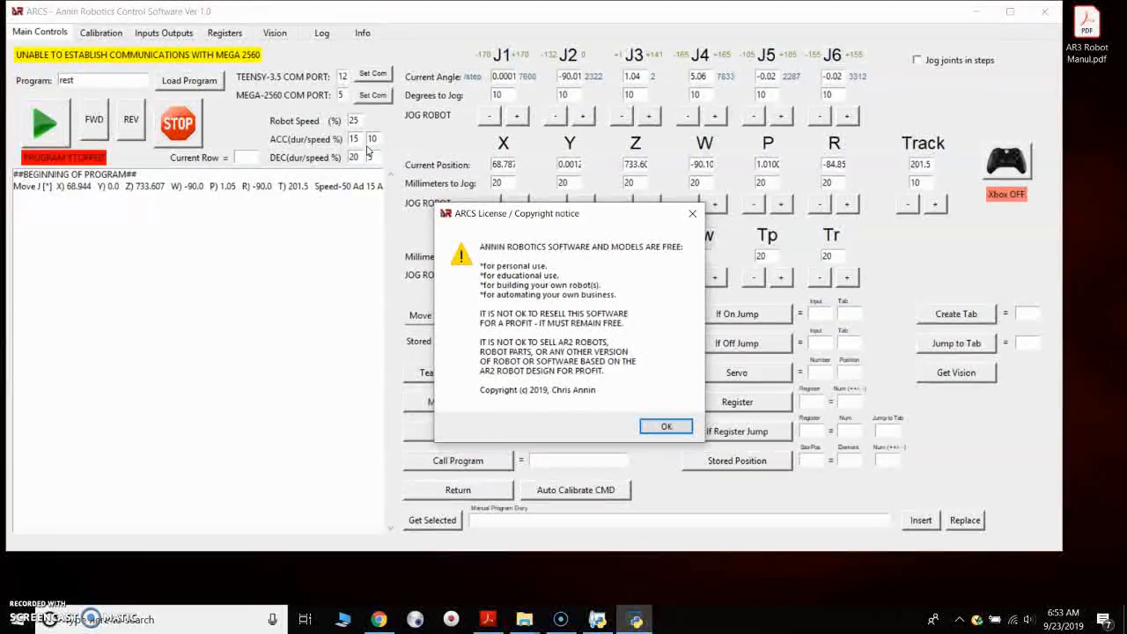
Accept the ARCS License / Copyright notice with OK.
{"action": "left_click", "coordinate": [665, 426]}
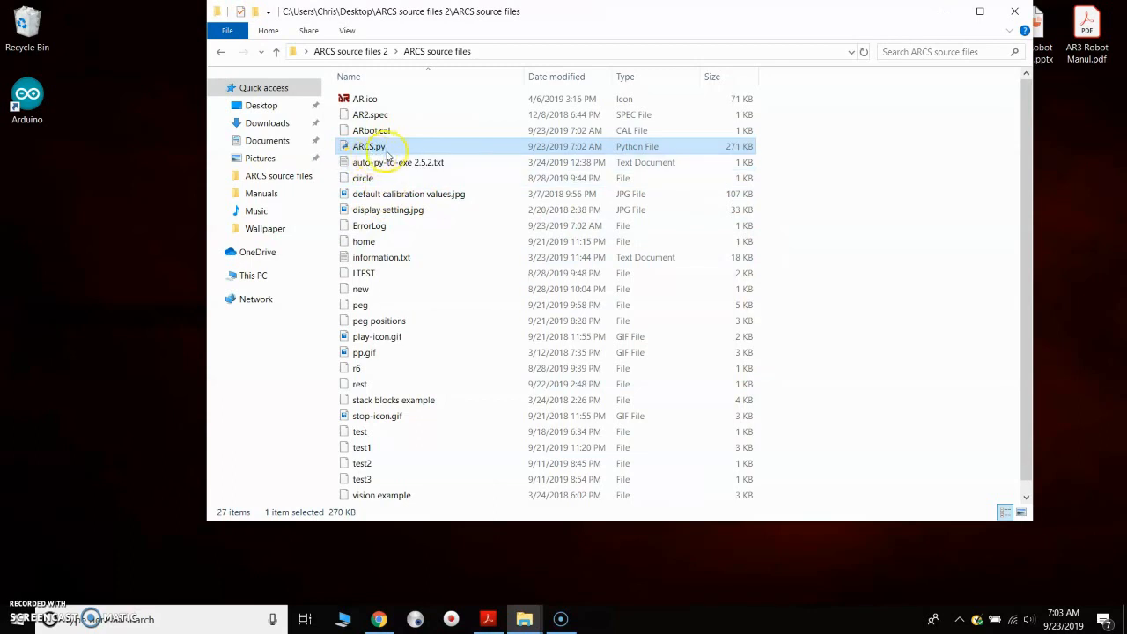
{"action": "mouse_move", "coordinate": [379, 157]}
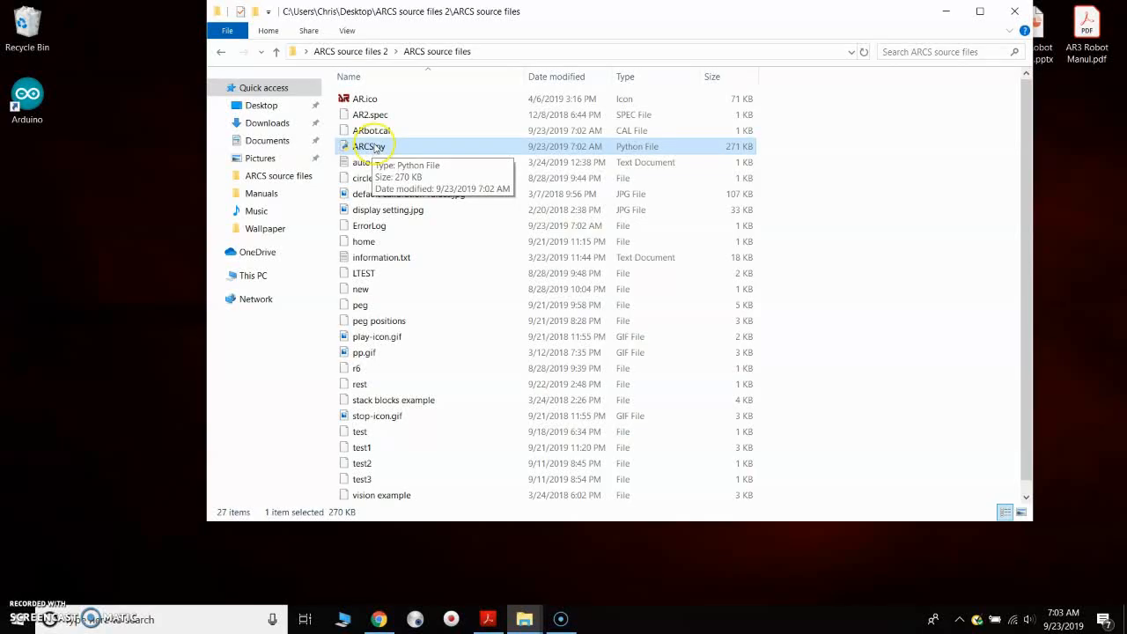
Bring up the context menu for ARCS.py to find Edit with Notepad++.
{"action": "right_click", "coordinate": [368, 146]}
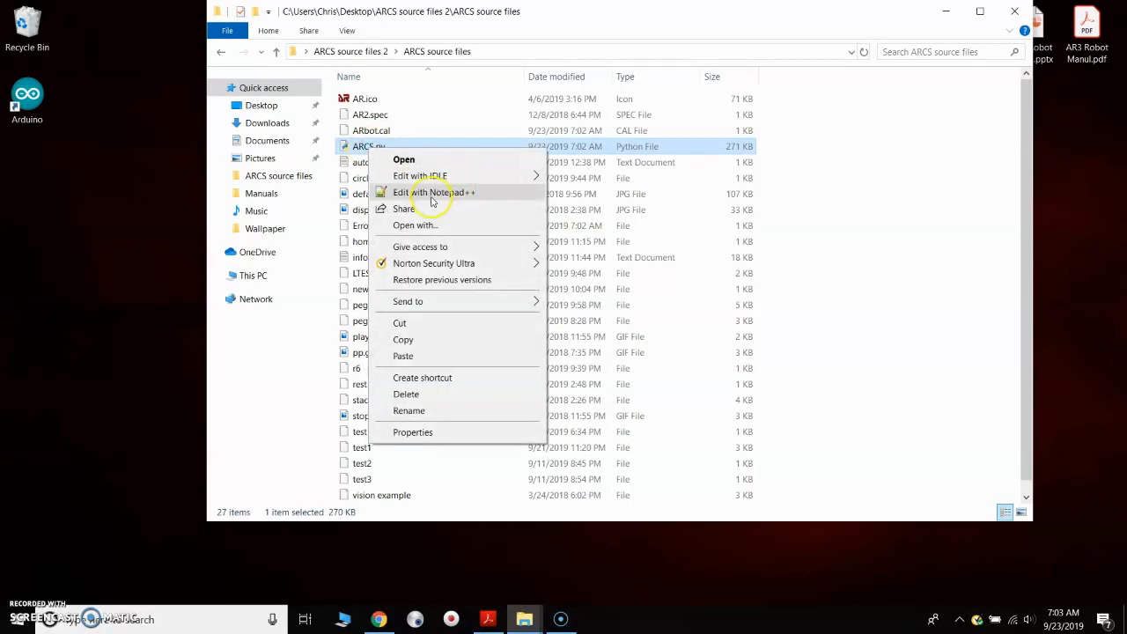
Open ARCS.py in Notepad++ and scroll to the DEFINE TABS section with tab10 Testing.
{"action": "left_click", "coordinate": [435, 192]}
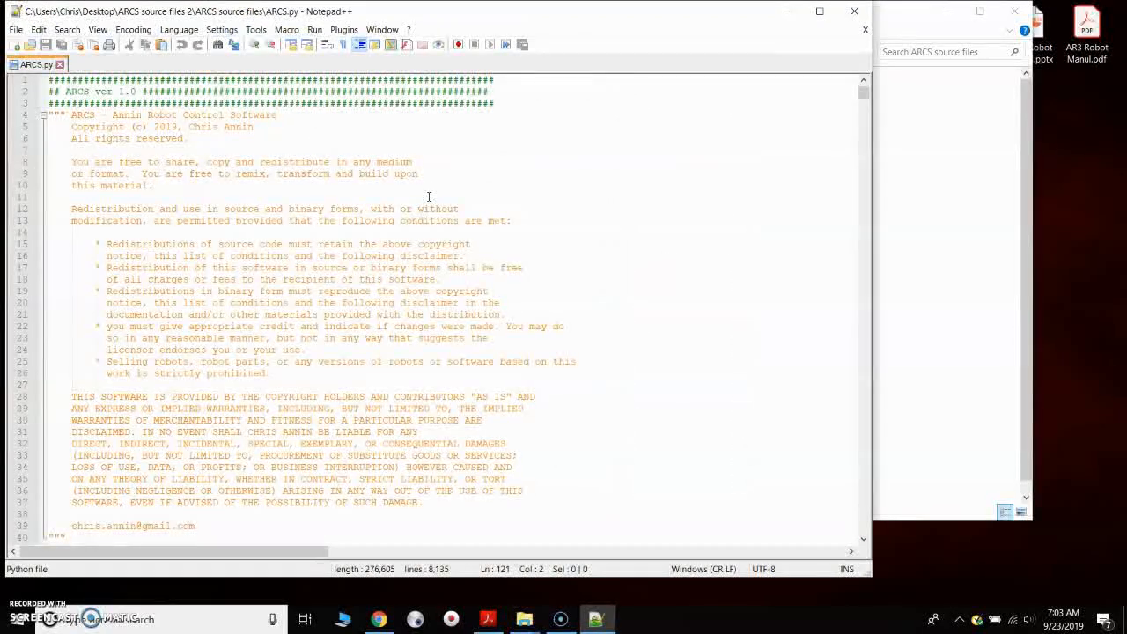
{"action": "scroll", "scroll_direction": "down", "scroll_amount": 3}
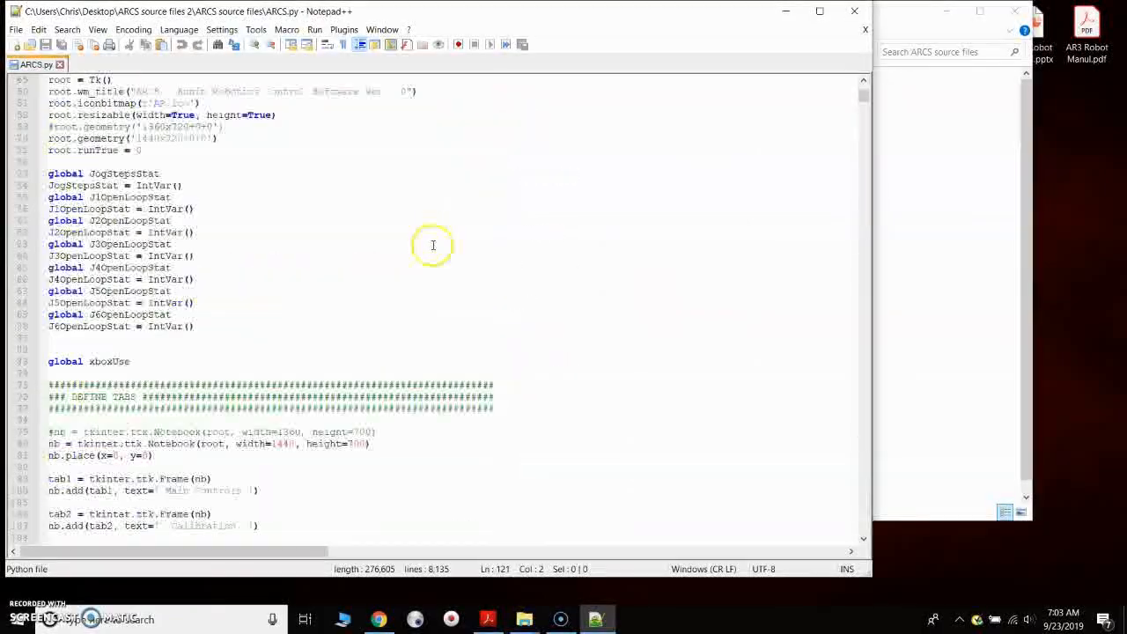
{"action": "scroll", "scroll_direction": "down", "scroll_amount": 3}
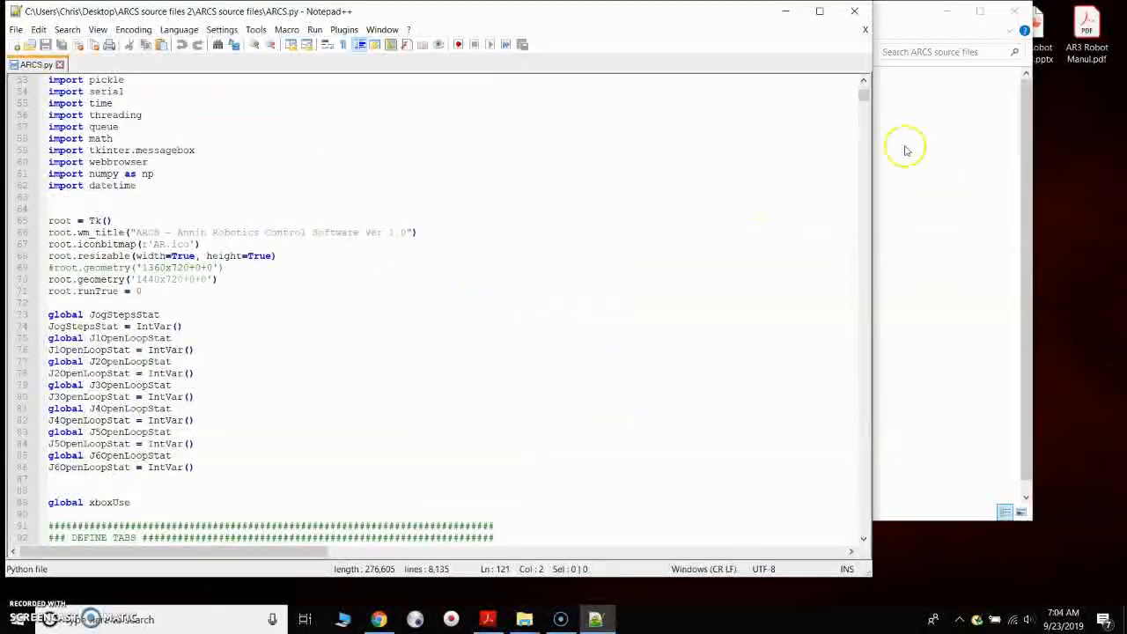
{"action": "scroll", "scroll_direction": "up", "scroll_amount": 3}
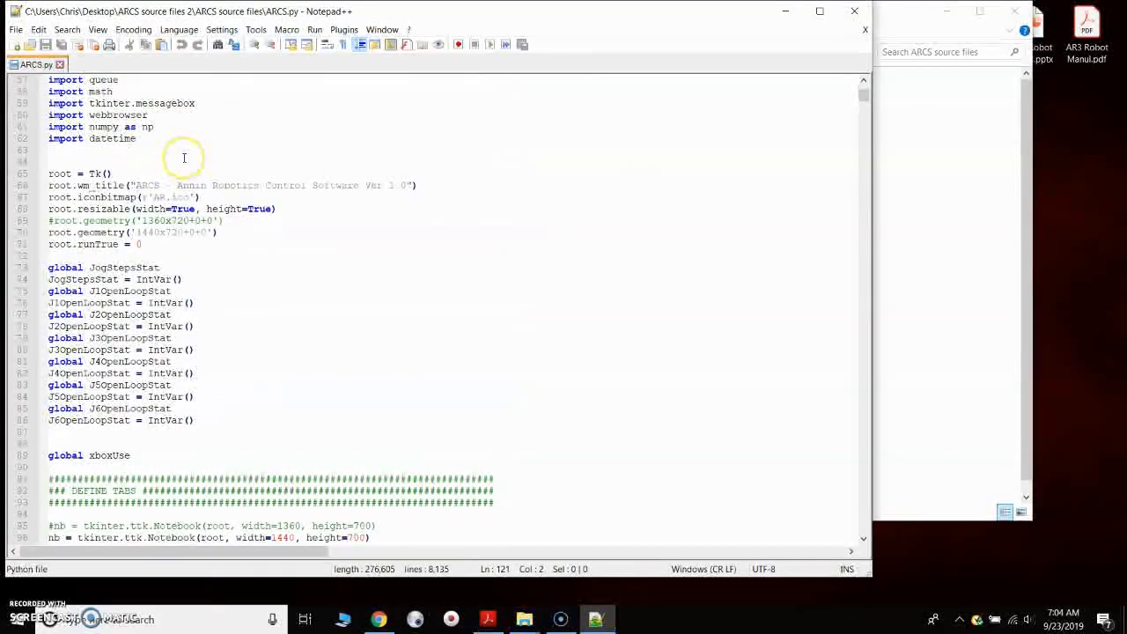
{"action": "mouse_move", "coordinate": [154, 196]}
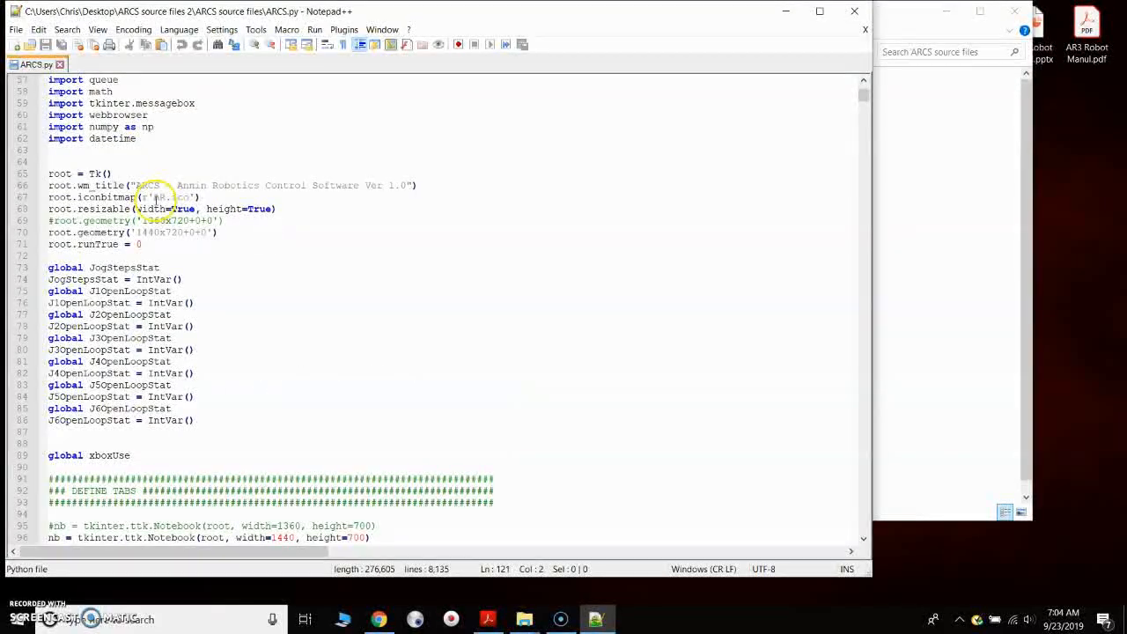
{"action": "scroll", "scroll_direction": "down", "scroll_amount": 3}
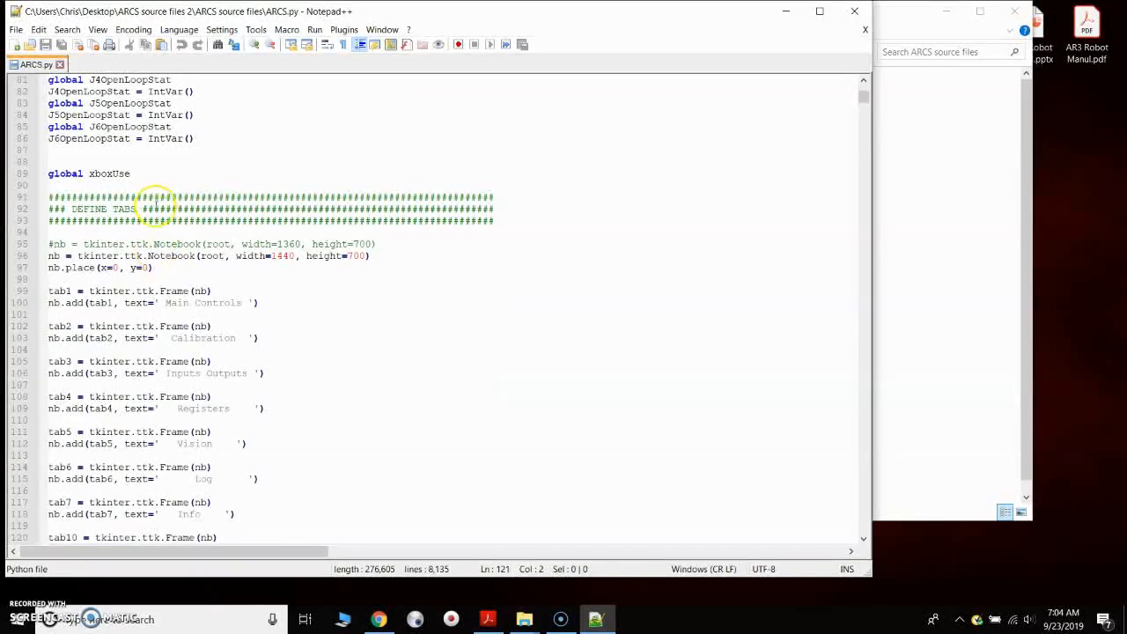
{"action": "scroll", "scroll_direction": "down", "scroll_amount": 3}
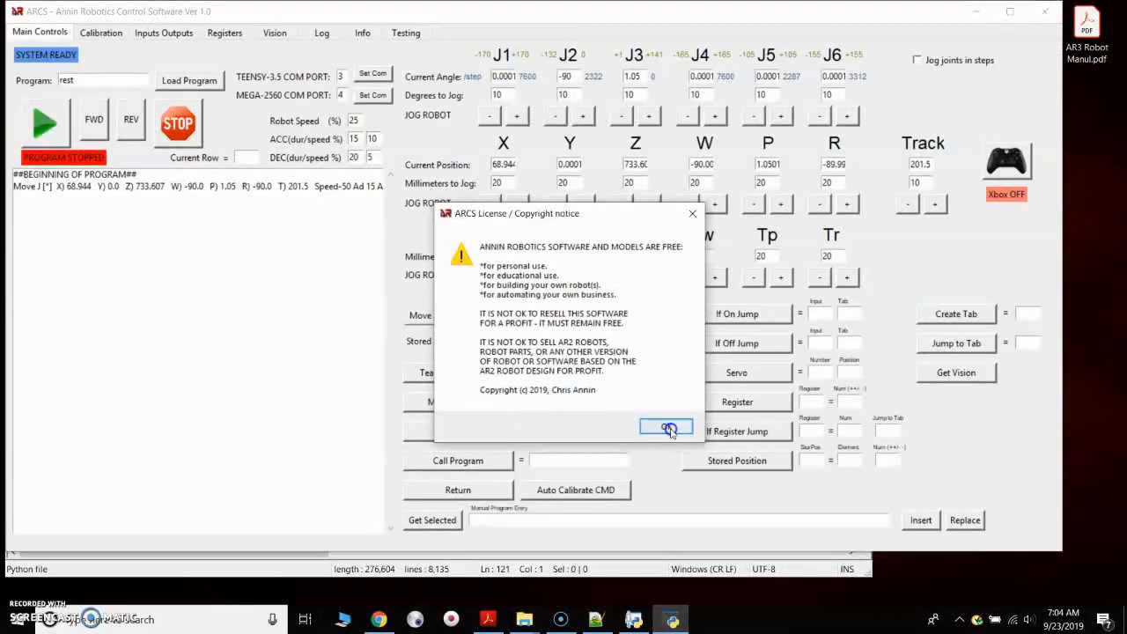
Dismiss the license notice, send 'foo' to the Arduino from the Testing tab, then clear the echo.
{"action": "left_click", "coordinate": [667, 427]}
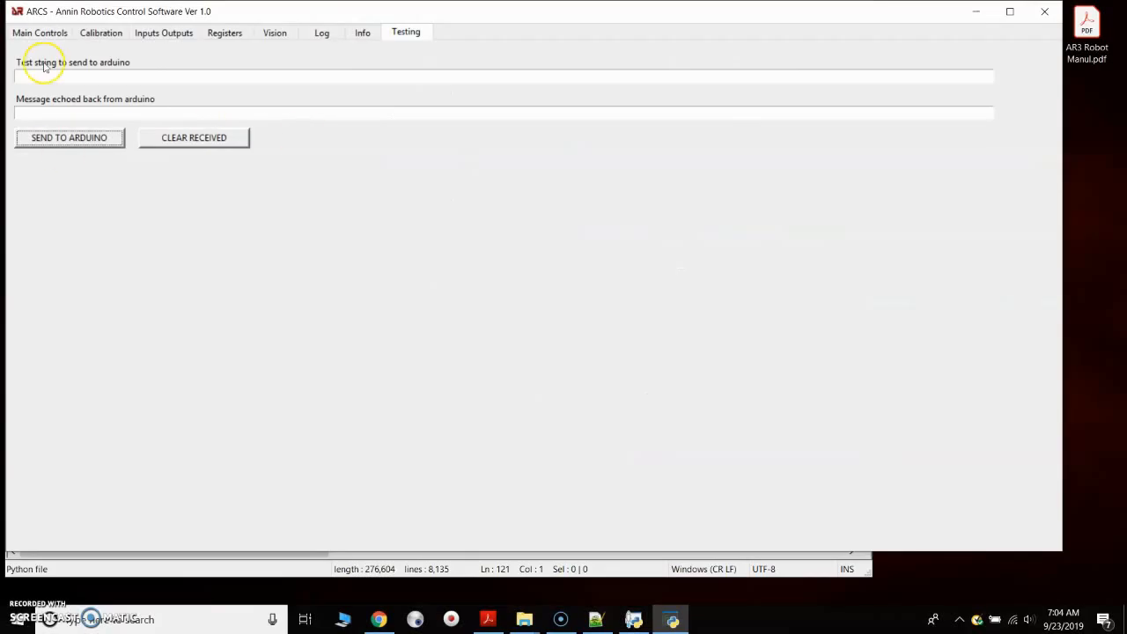
{"action": "left_click", "coordinate": [39, 76]}
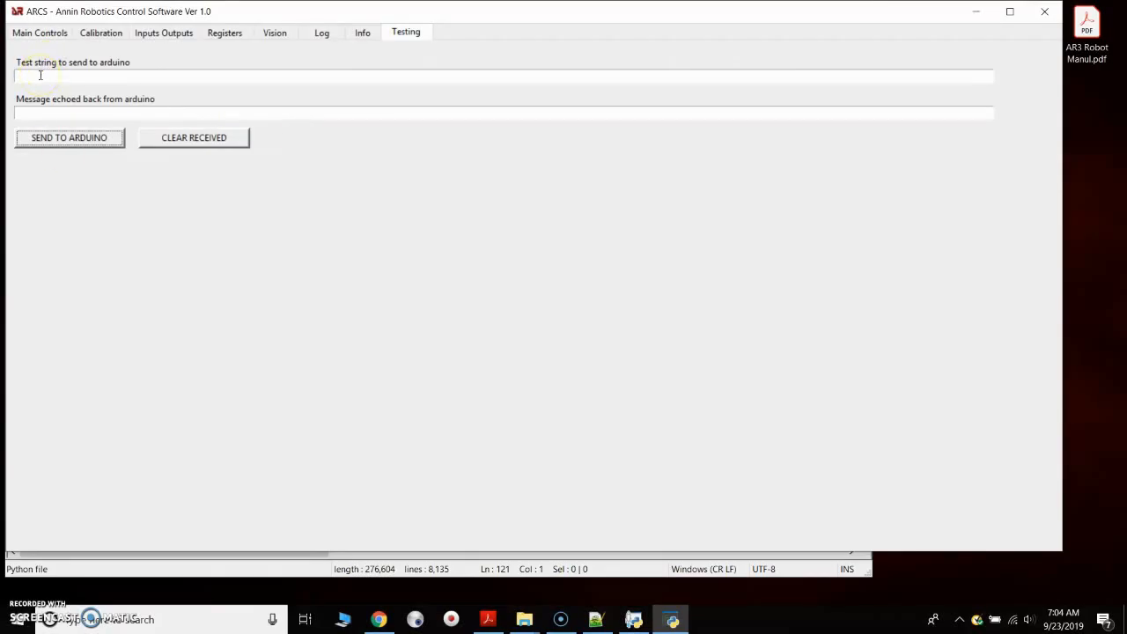
{"action": "type", "text": "f"}
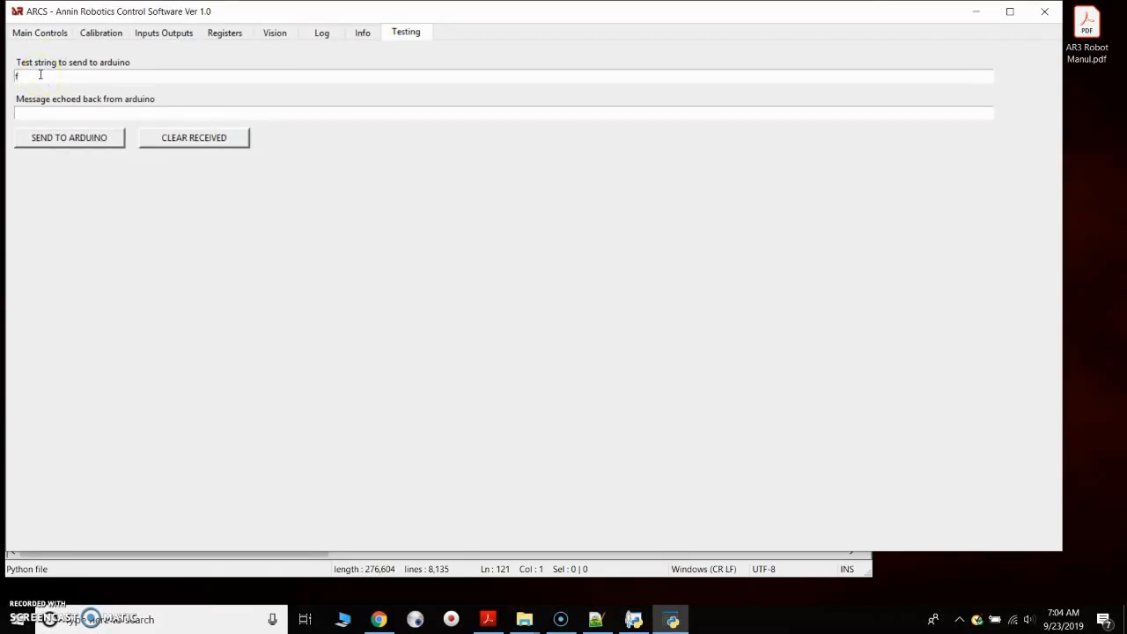
{"action": "type", "text": "oo"}
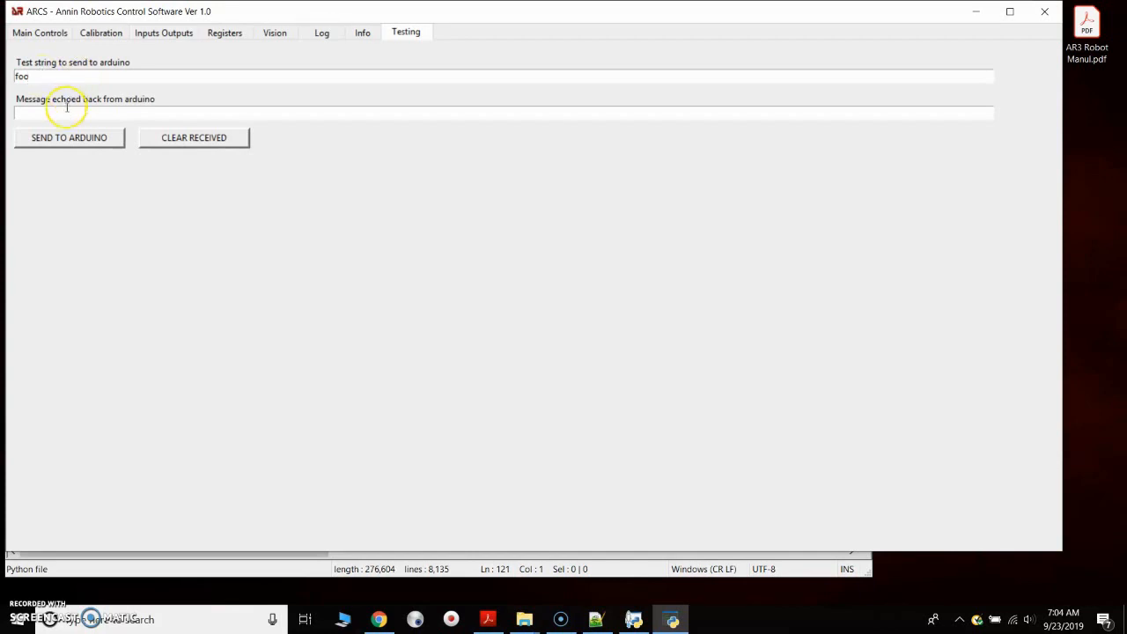
{"action": "left_click", "coordinate": [69, 138]}
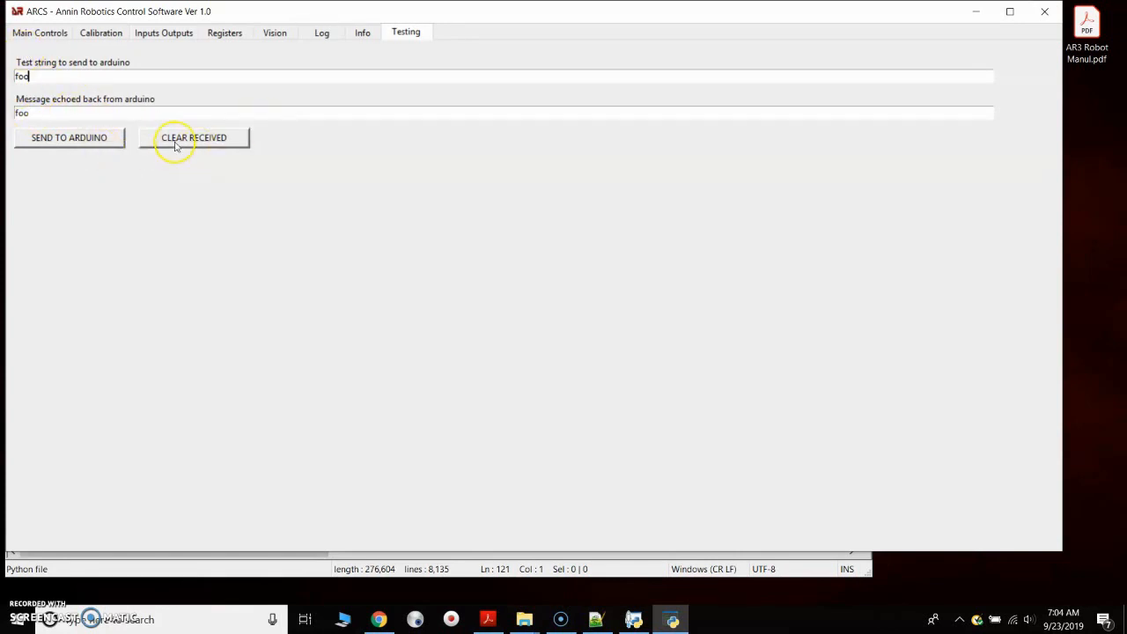
{"action": "left_click", "coordinate": [194, 137]}
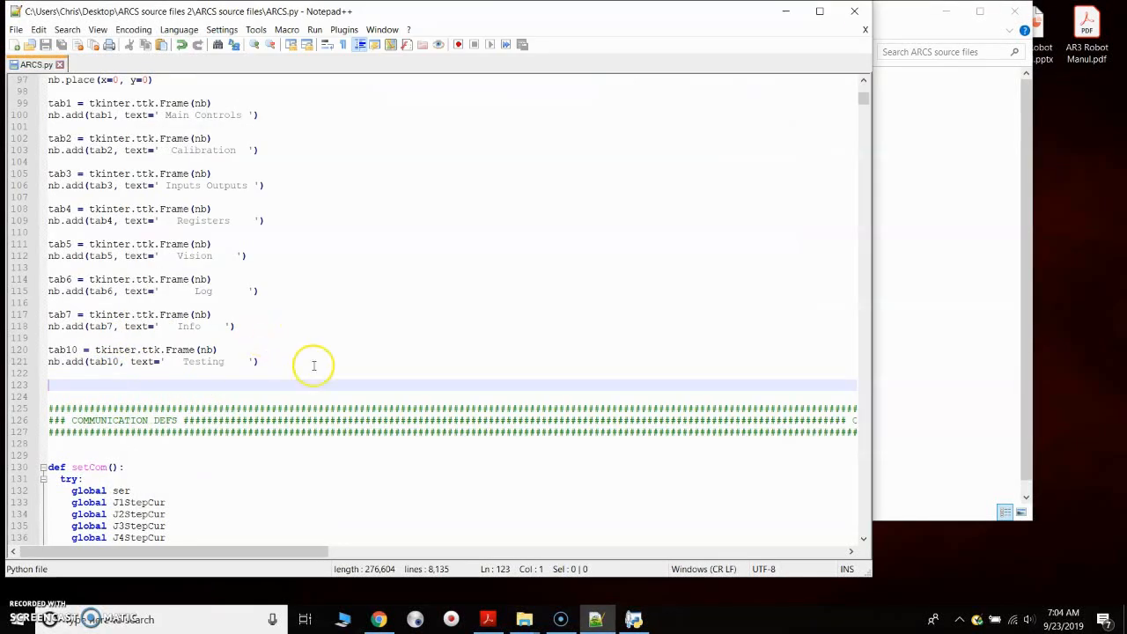
Add manEntryField.delete(0,'end') and manEntryField.insert(0,RobotCode) after J1jogPos's readline.
{"action": "scroll", "scroll_direction": "down", "scroll_amount": 3}
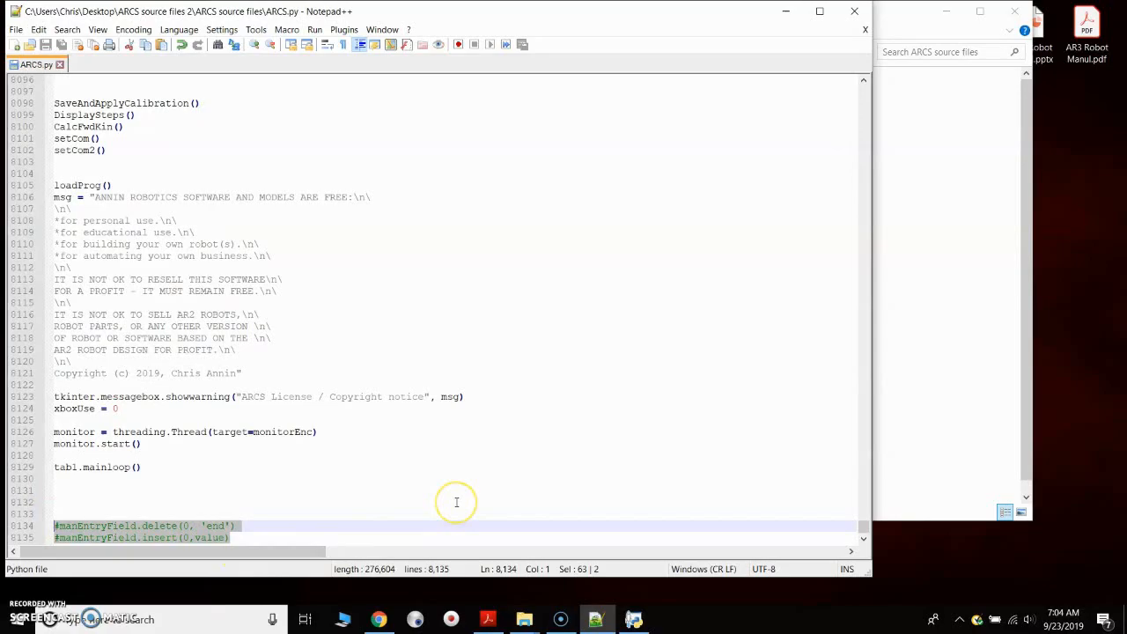
{"action": "mouse_move", "coordinate": [356, 451]}
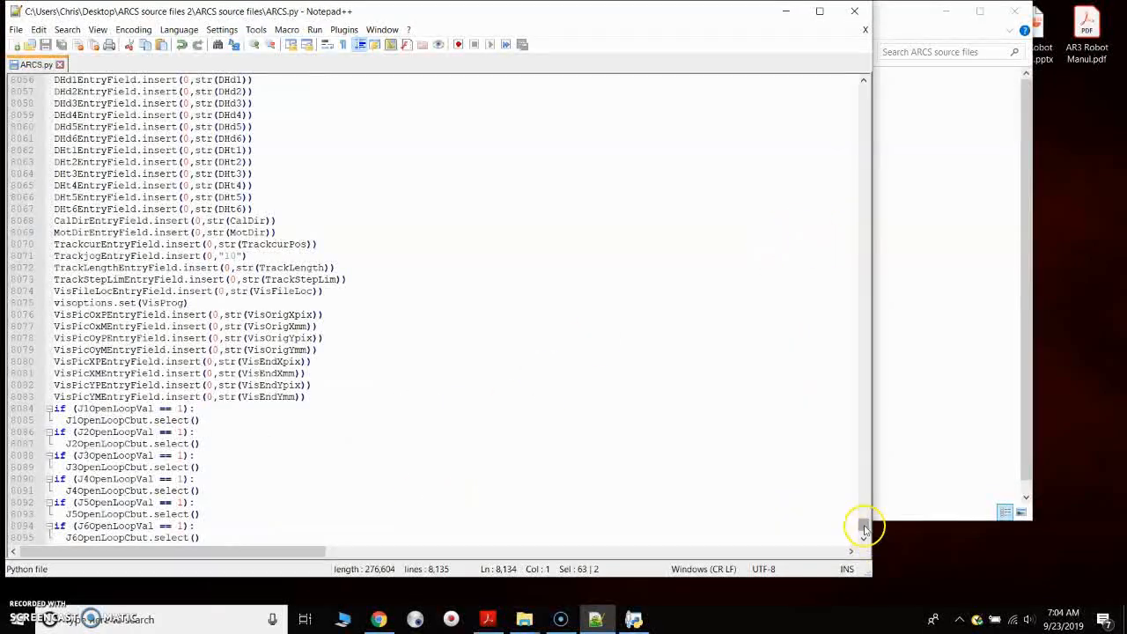
{"action": "left_click_drag", "start_coordinate": [863, 527], "coordinate": [864, 280]}
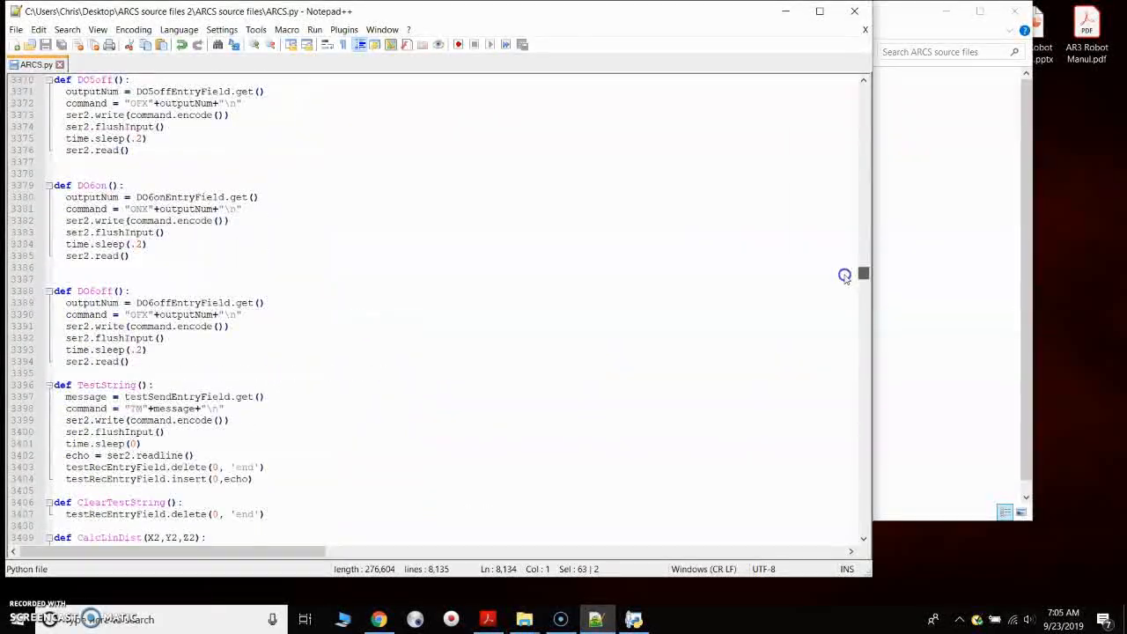
{"action": "scroll", "scroll_direction": "up", "scroll_amount": 3}
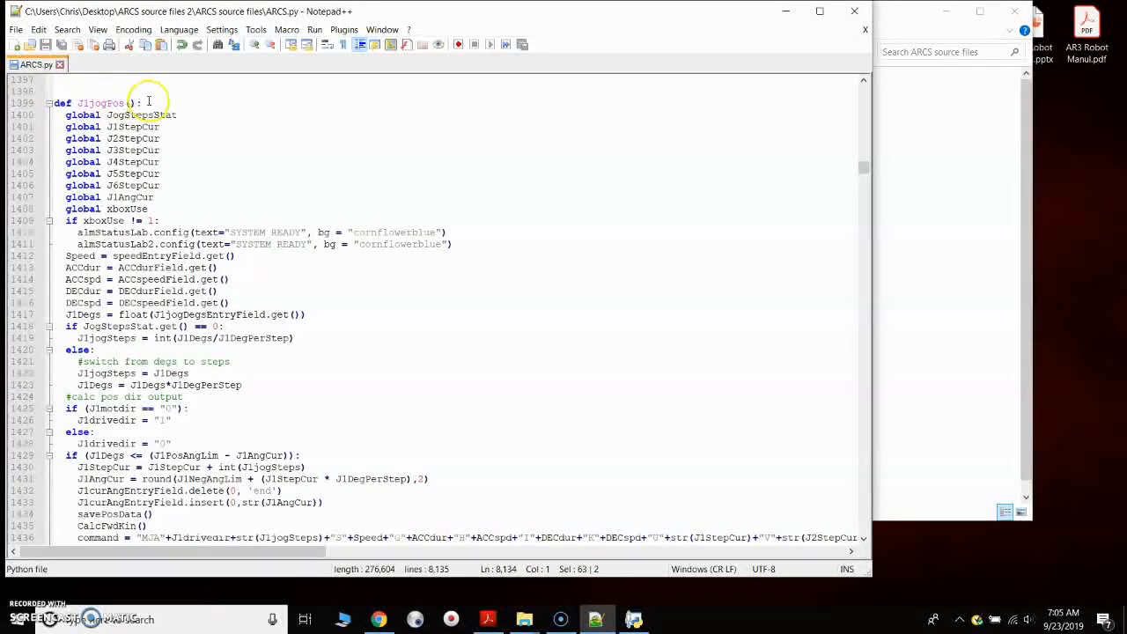
{"action": "scroll", "scroll_direction": "down", "scroll_amount": 3}
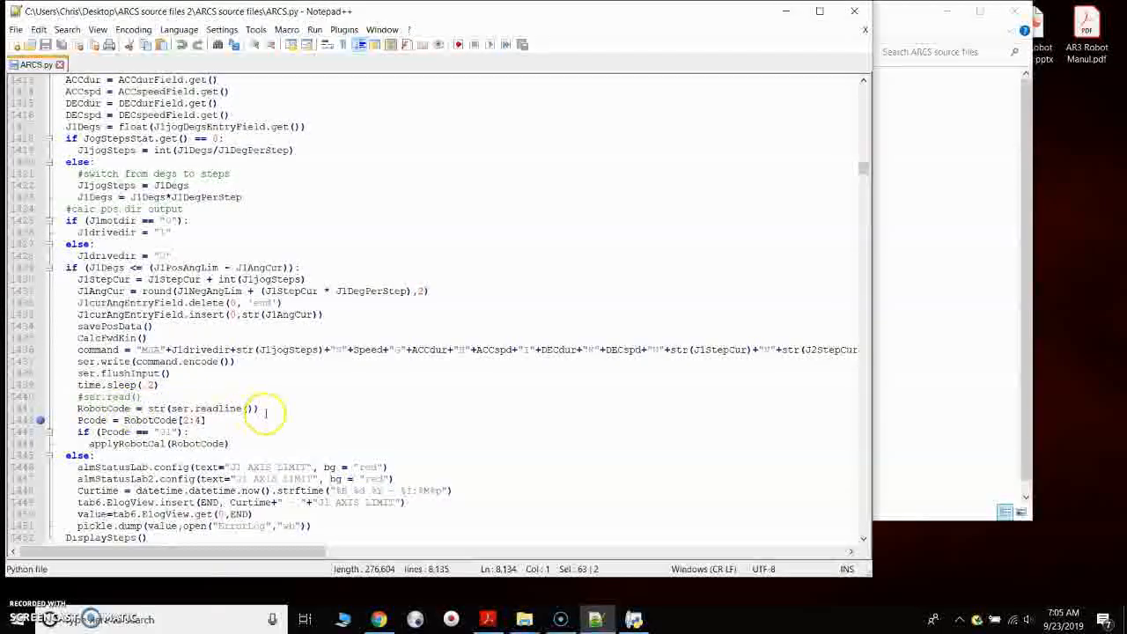
{"action": "left_click", "coordinate": [260, 408]}
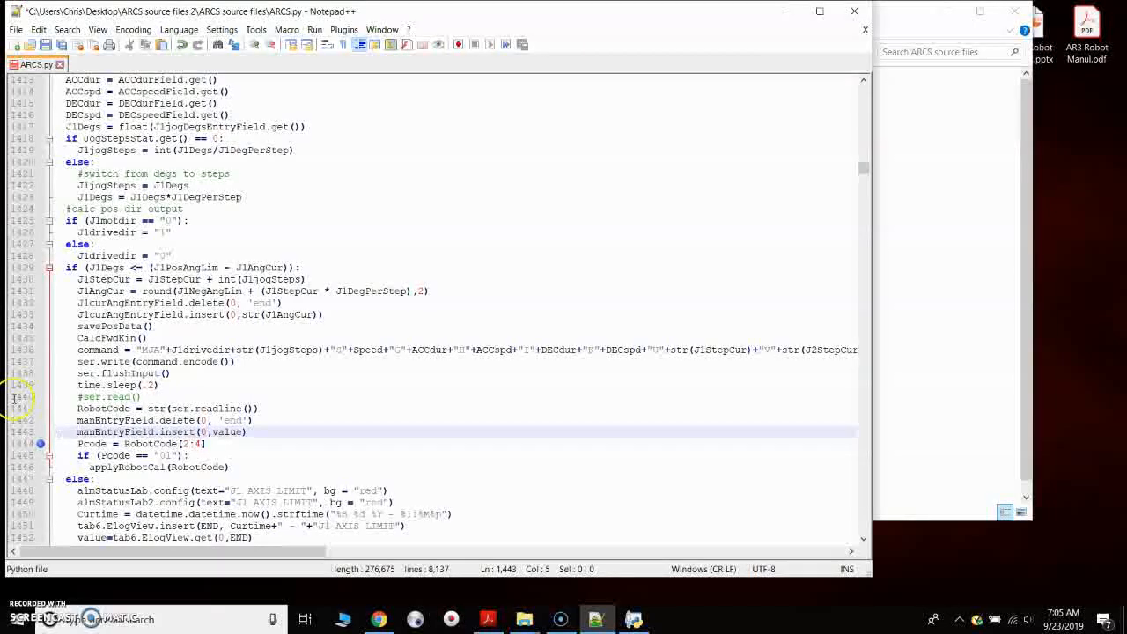
{"action": "double_click", "coordinate": [103, 407]}
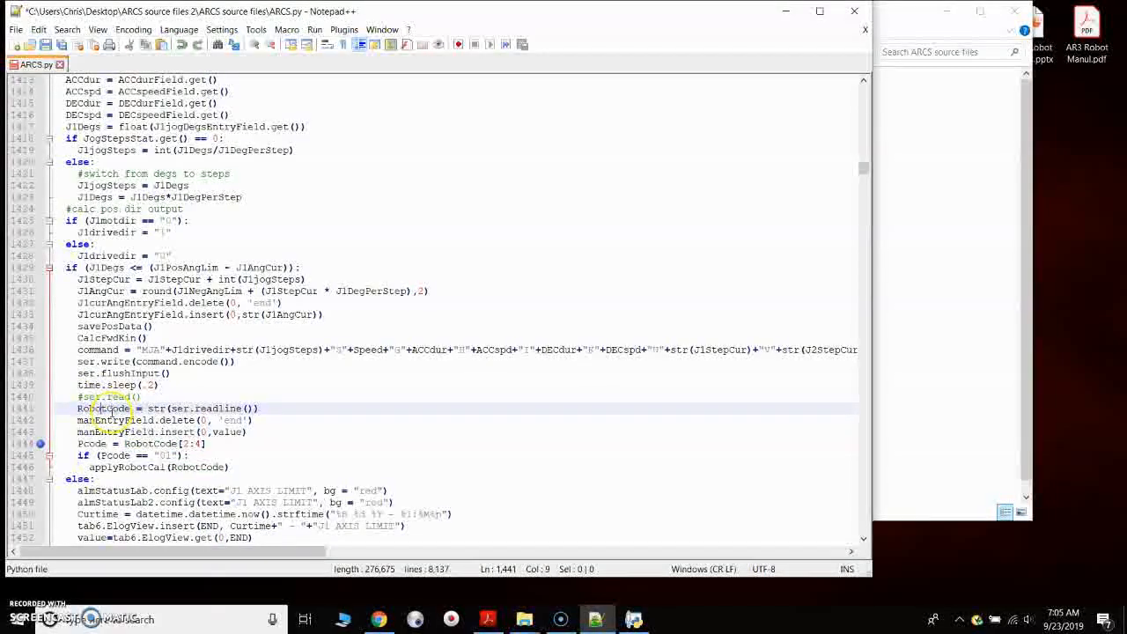
{"action": "double_click", "coordinate": [103, 408]}
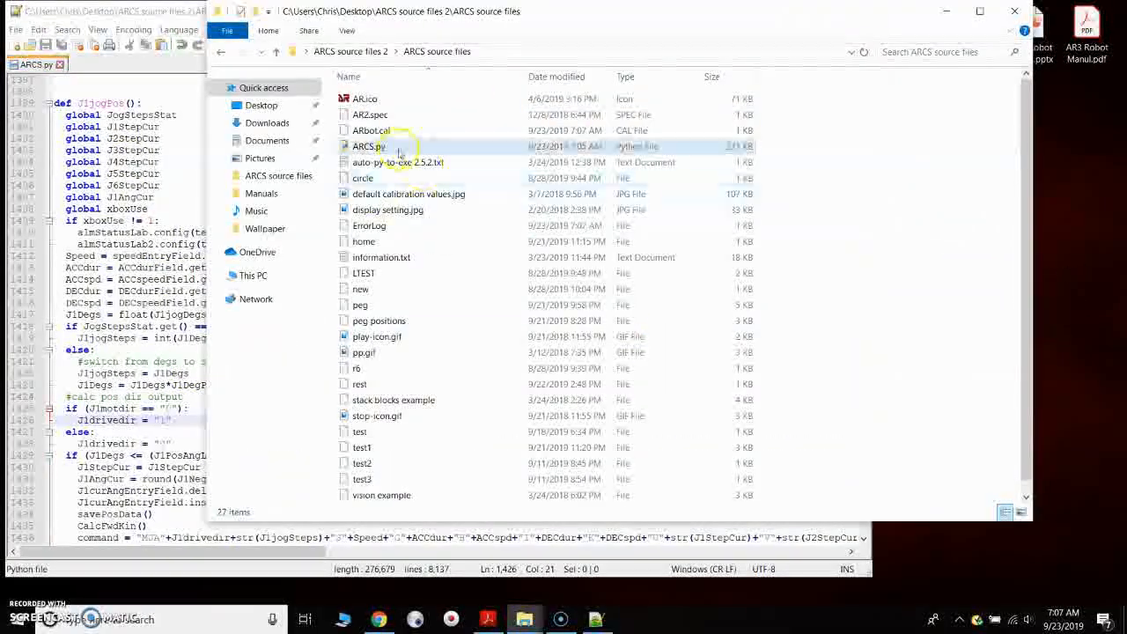
Relaunch ARCS.py and jog J1 positive to 20 degrees, echoing b'00\r\n' into manual entry.
{"action": "double_click", "coordinate": [367, 146]}
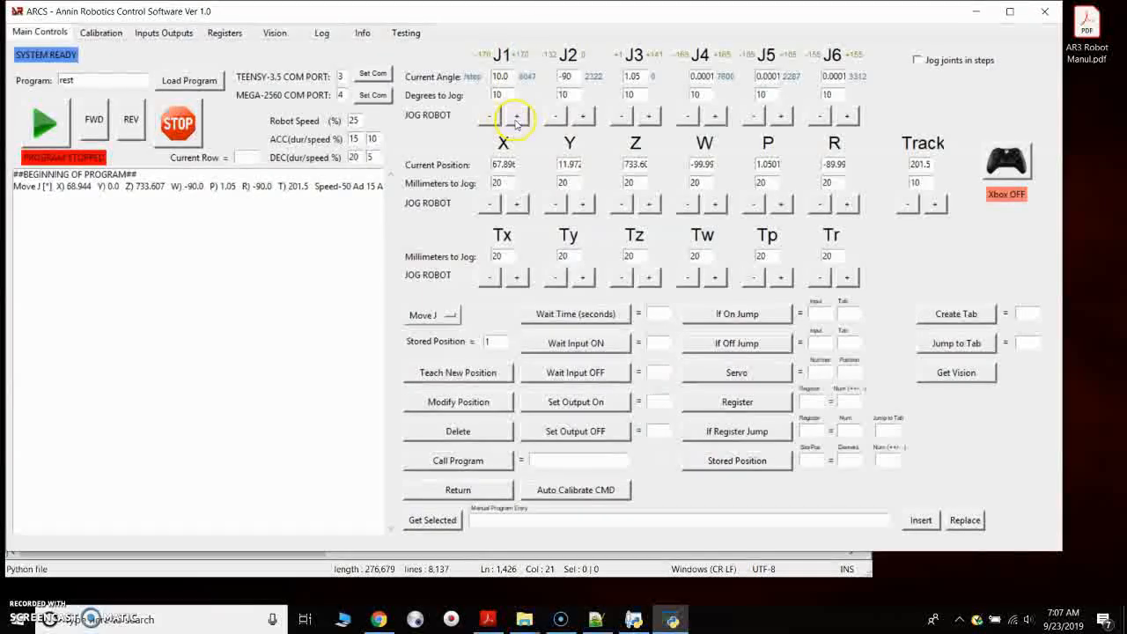
{"action": "left_click", "coordinate": [518, 115]}
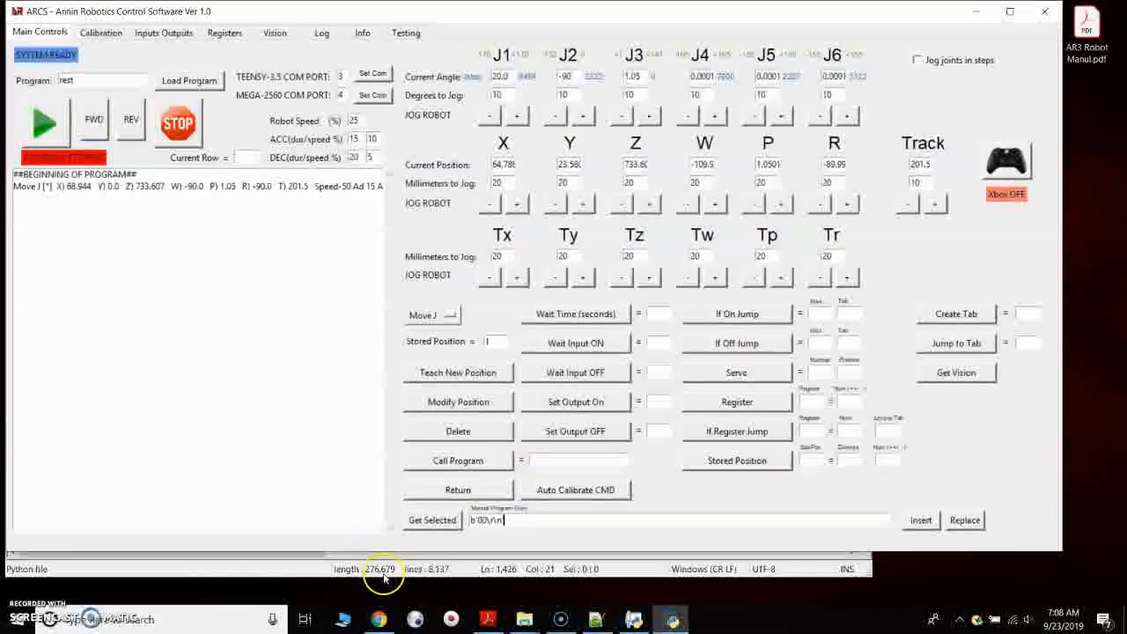
Bring Notepad++ forward and scroll to J1jogPos with the inserted RobotCode lines.
{"action": "left_click", "coordinate": [596, 619]}
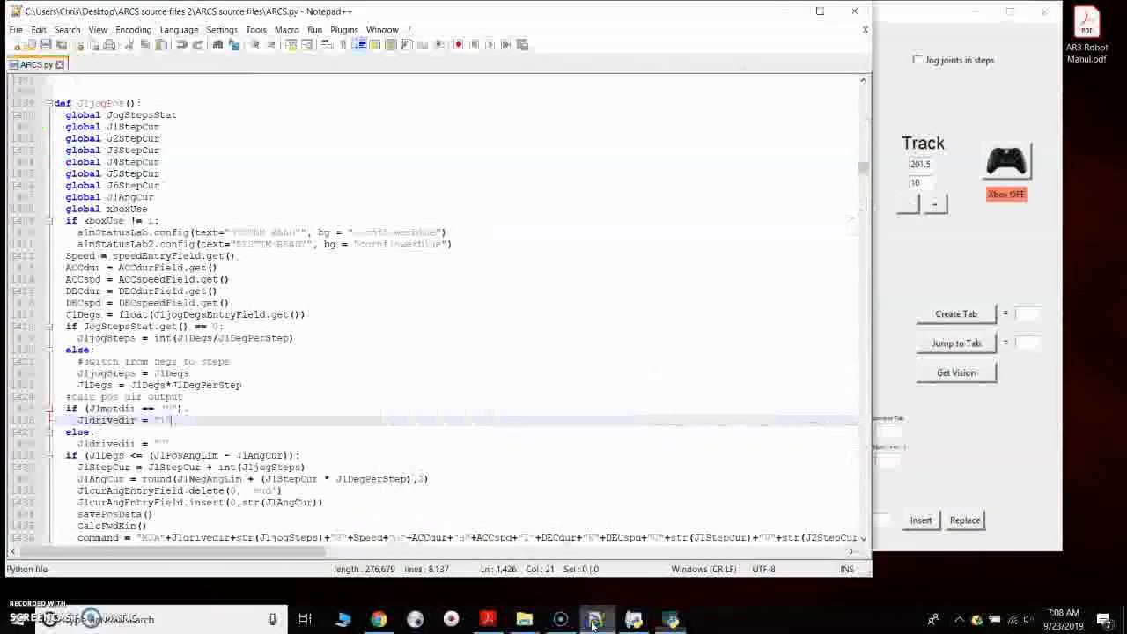
{"action": "scroll", "scroll_direction": "down", "scroll_amount": 3}
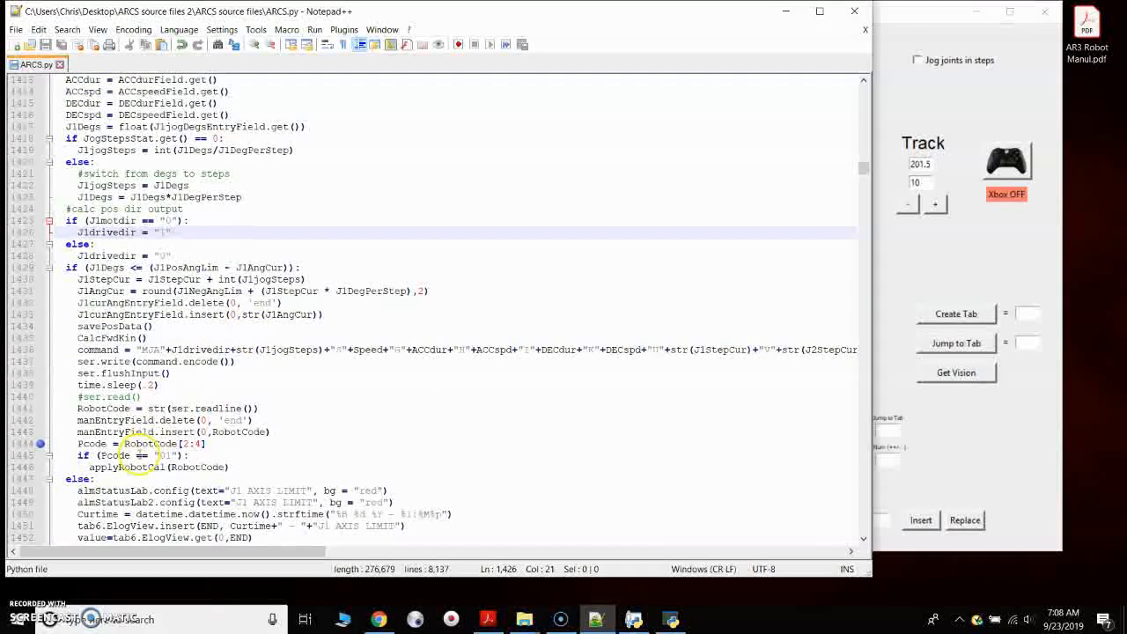